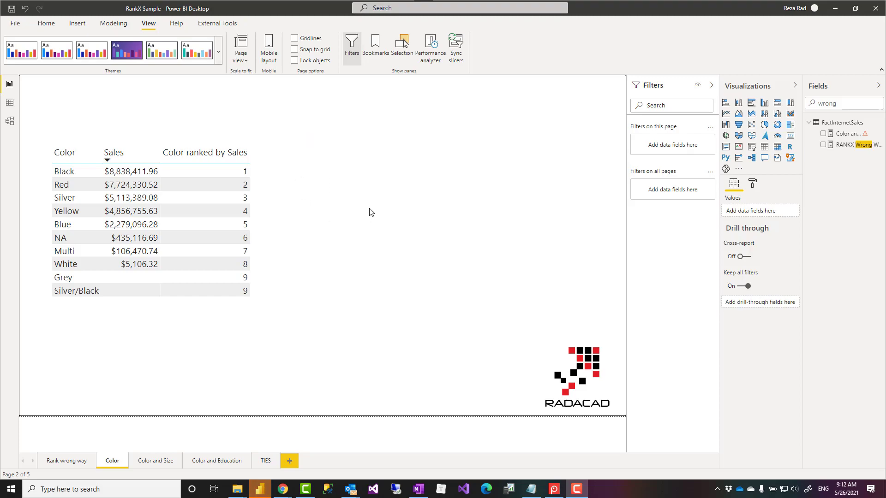
{"action": "mouse_move", "coordinate": [797, 170]}
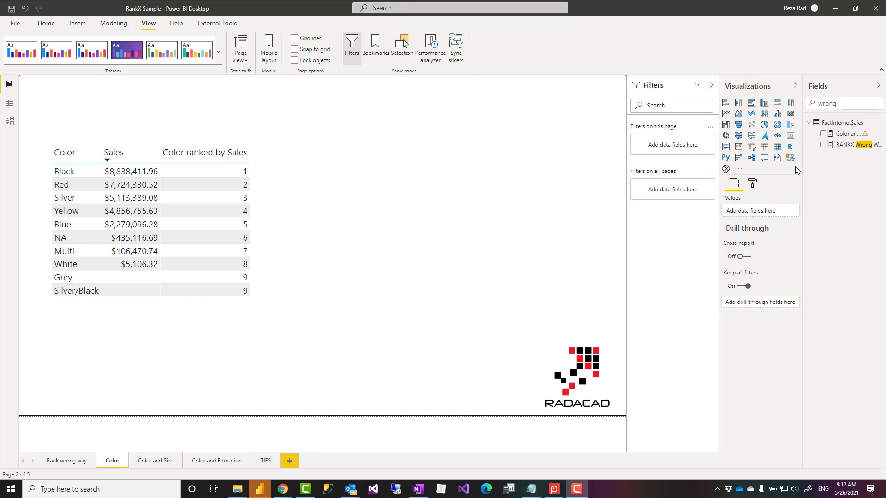
{"action": "mouse_move", "coordinate": [791, 112]}
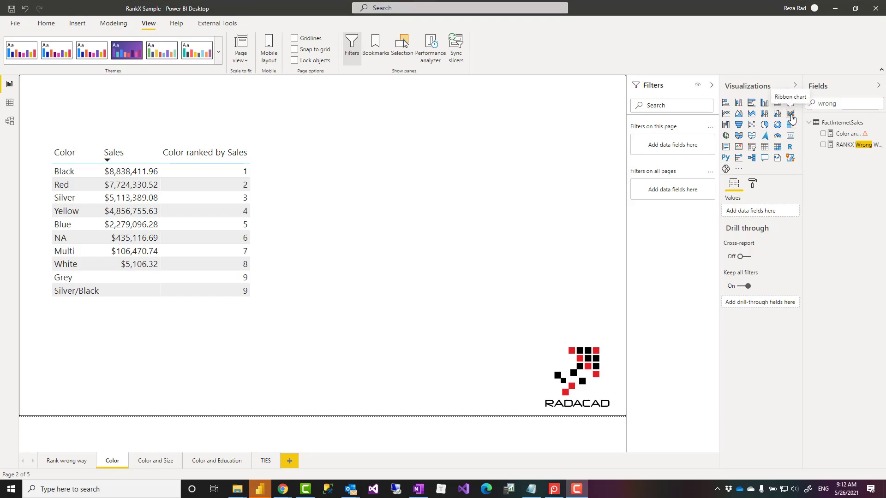
{"action": "mouse_move", "coordinate": [791, 115]}
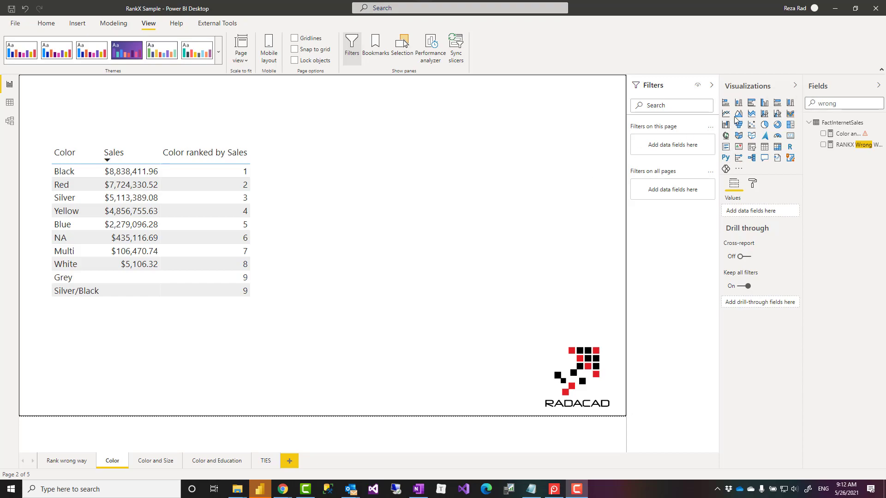
Step: Select the colour ranking table on the Color page
{"action": "left_click", "coordinate": [216, 237]}
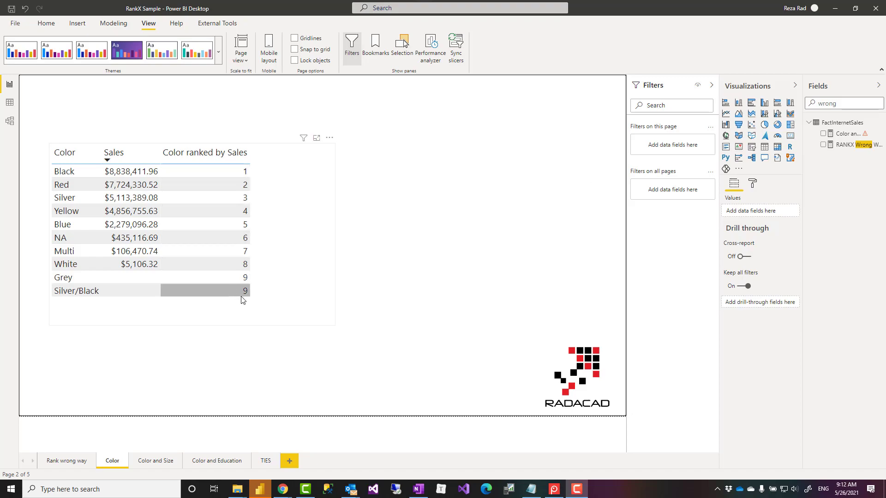
{"action": "mouse_move", "coordinate": [283, 303]}
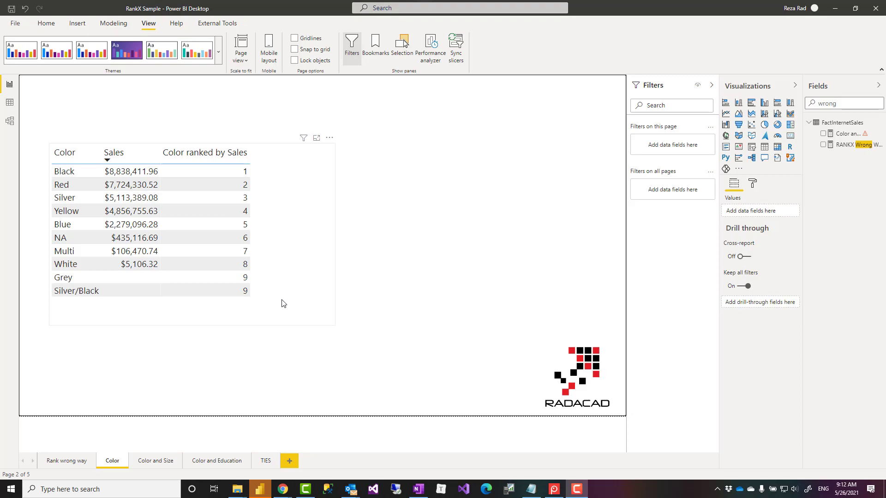
{"action": "mouse_move", "coordinate": [295, 302]}
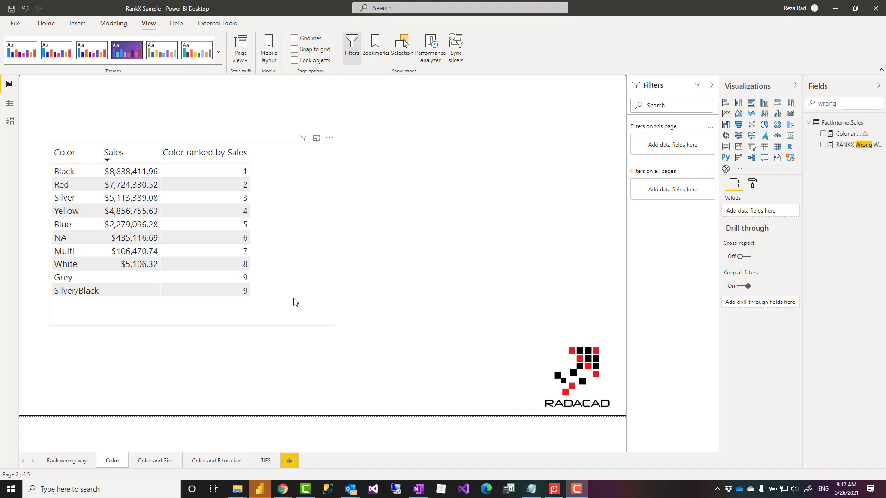
{"action": "mouse_move", "coordinate": [318, 282]}
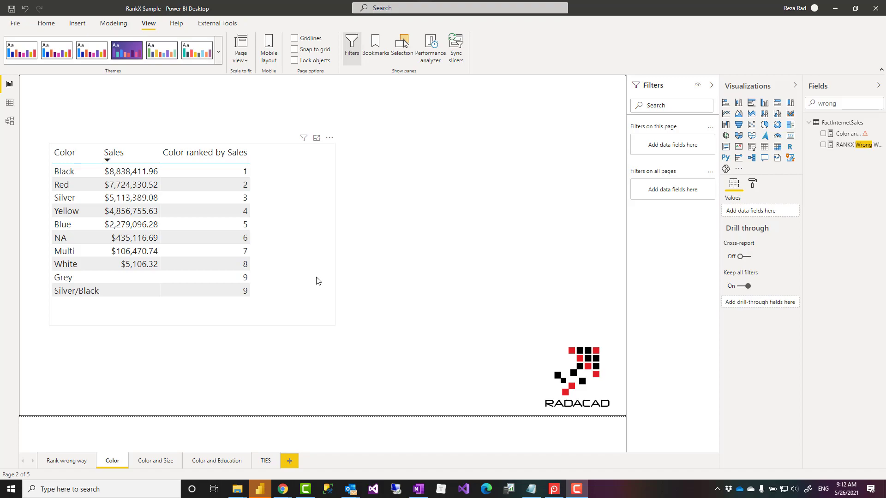
{"action": "mouse_move", "coordinate": [293, 283]}
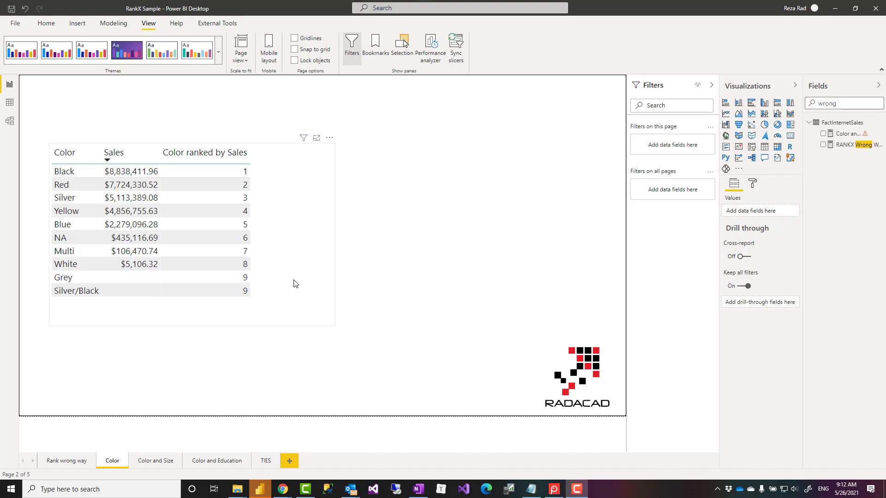
{"action": "mouse_move", "coordinate": [298, 274]}
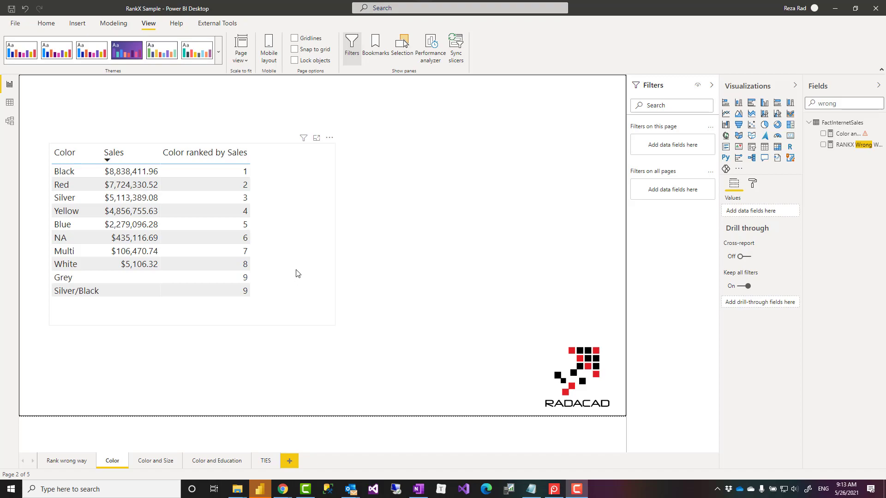
{"action": "mouse_move", "coordinate": [287, 264]}
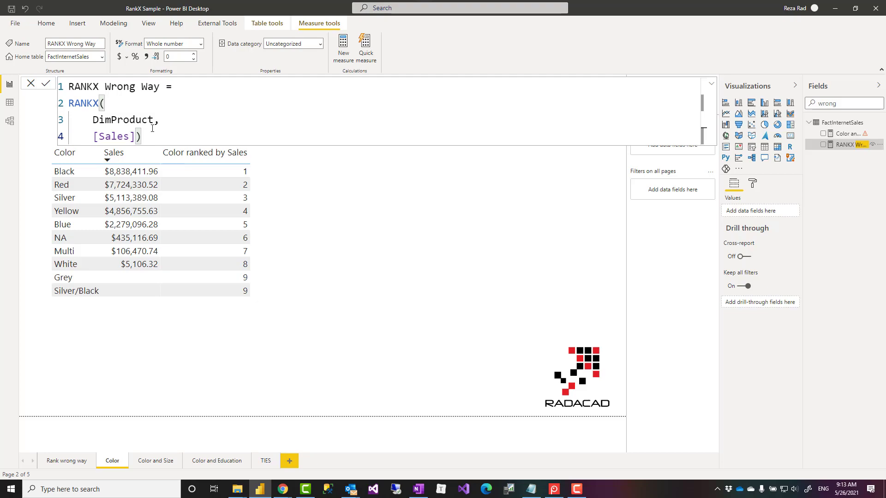
{"action": "left_click", "coordinate": [103, 103]}
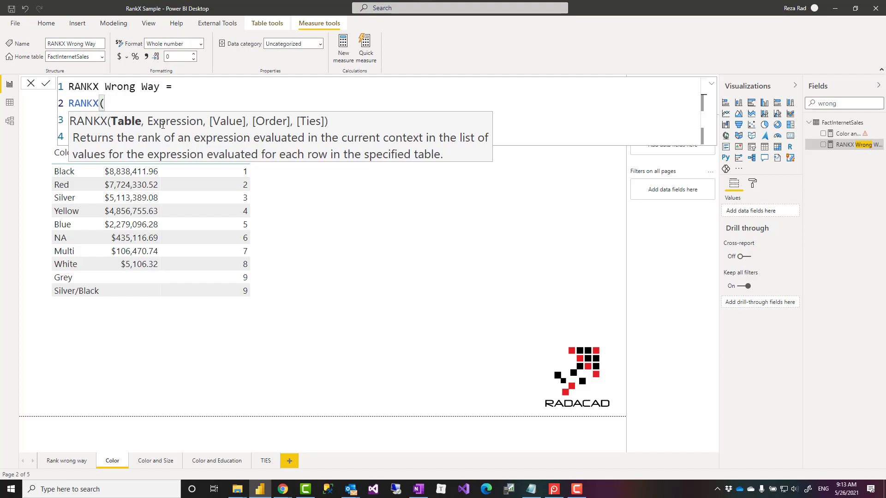
{"action": "mouse_move", "coordinate": [225, 121]}
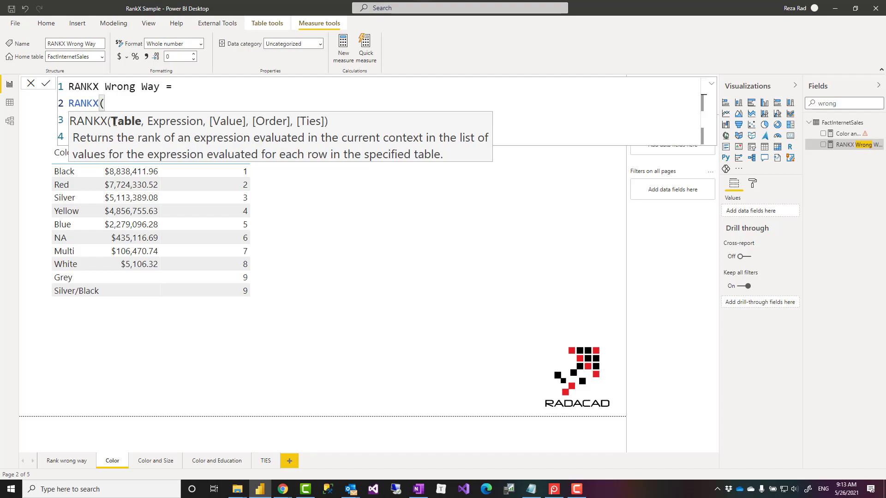
{"action": "left_click", "coordinate": [62, 225]}
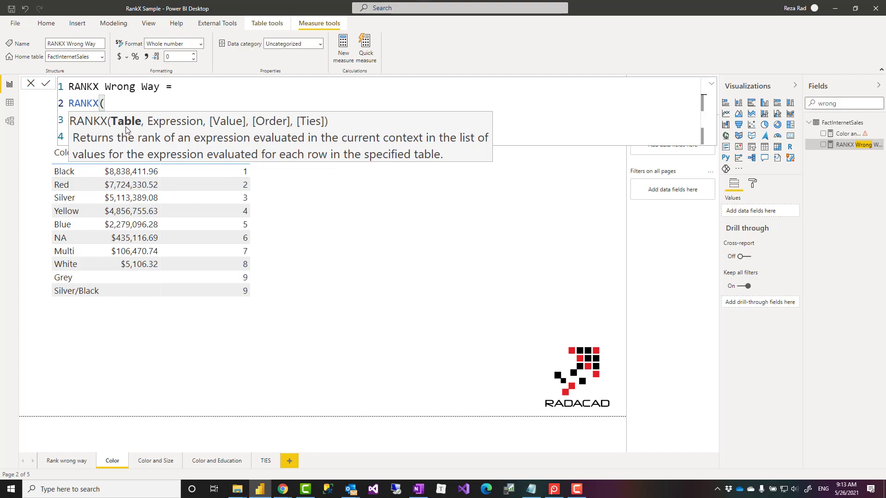
{"action": "left_click", "coordinate": [64, 171]}
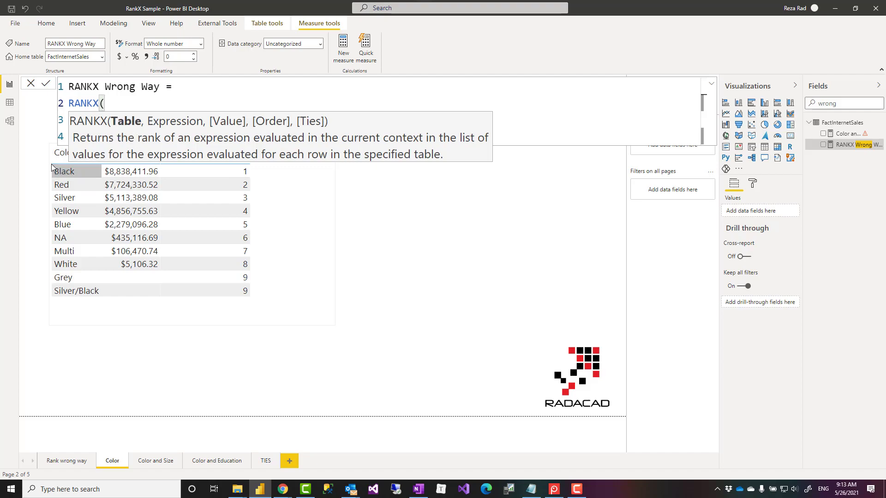
{"action": "mouse_move", "coordinate": [178, 134]}
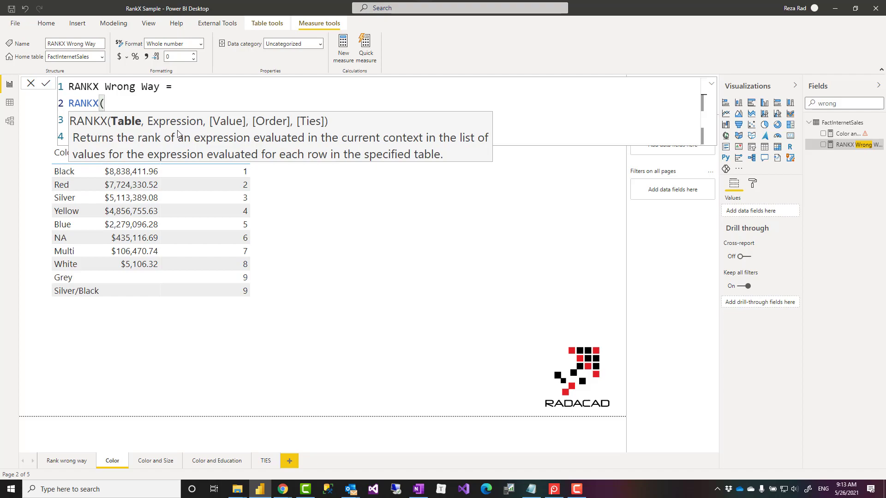
{"action": "mouse_move", "coordinate": [175, 127]}
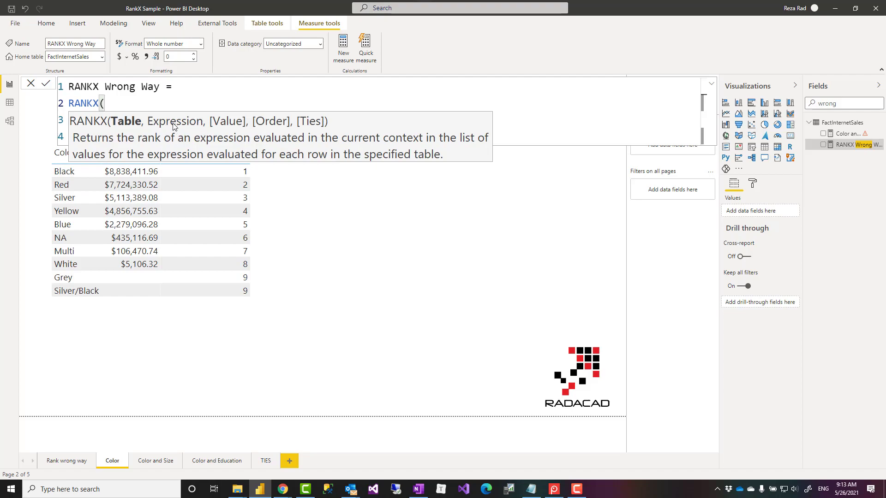
{"action": "left_click", "coordinate": [130, 185]}
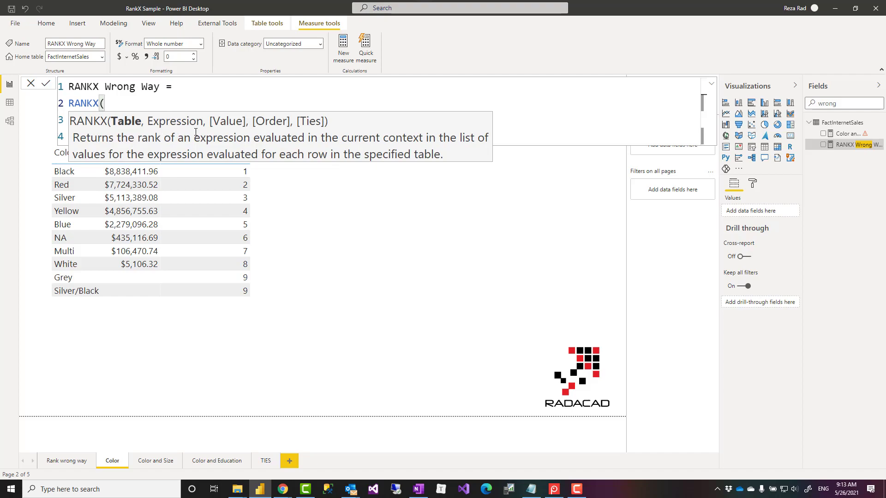
{"action": "mouse_move", "coordinate": [226, 139]}
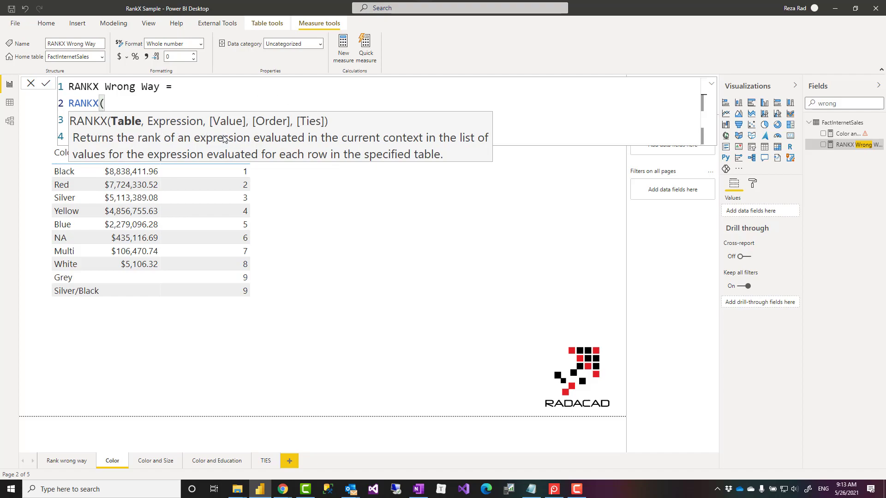
{"action": "mouse_move", "coordinate": [253, 127]}
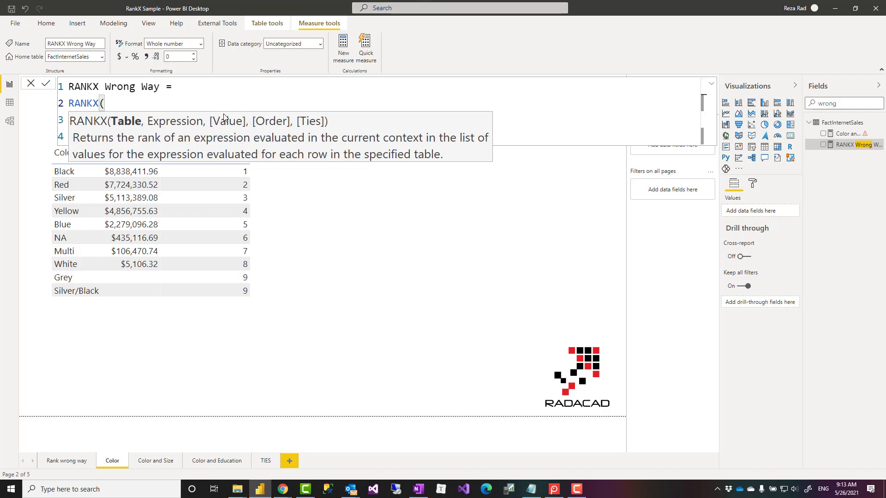
{"action": "mouse_move", "coordinate": [218, 130]}
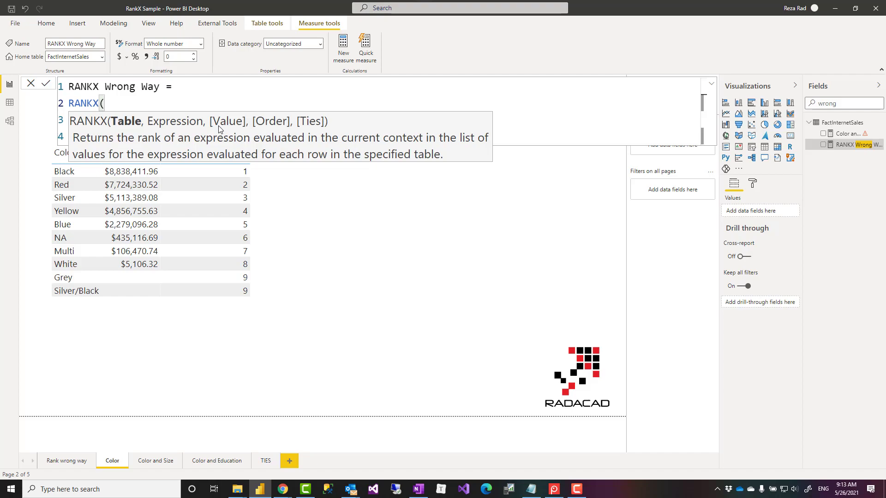
{"action": "mouse_move", "coordinate": [256, 137]}
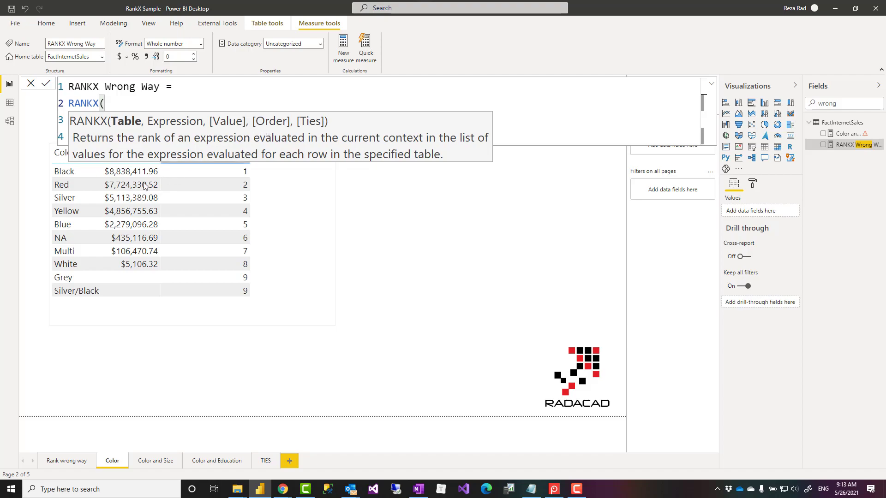
{"action": "left_click", "coordinate": [131, 184]}
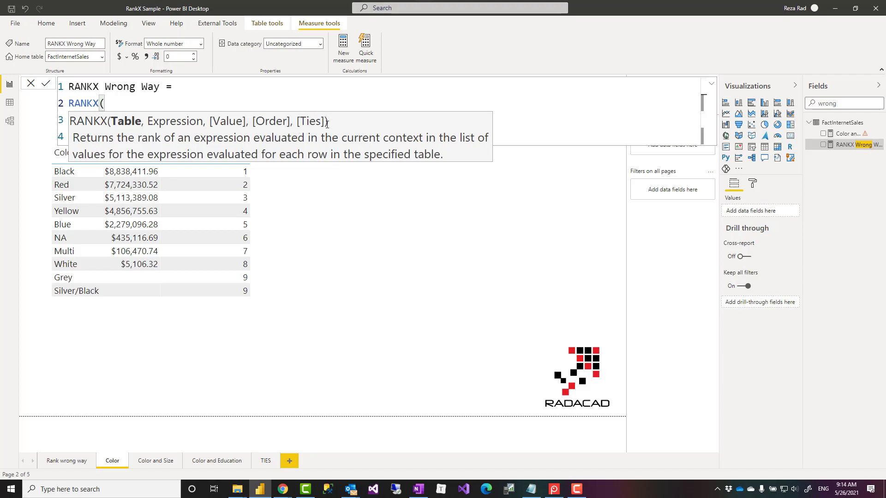
{"action": "mouse_move", "coordinate": [305, 124]}
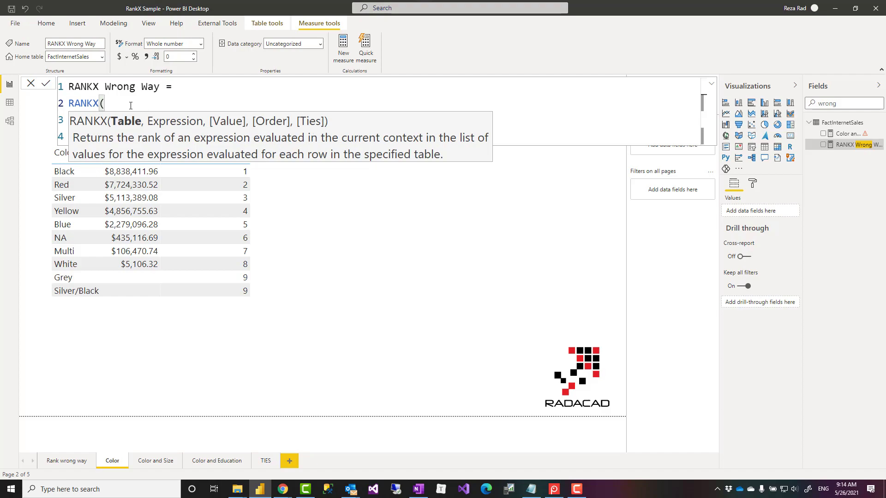
{"action": "mouse_move", "coordinate": [189, 87]}
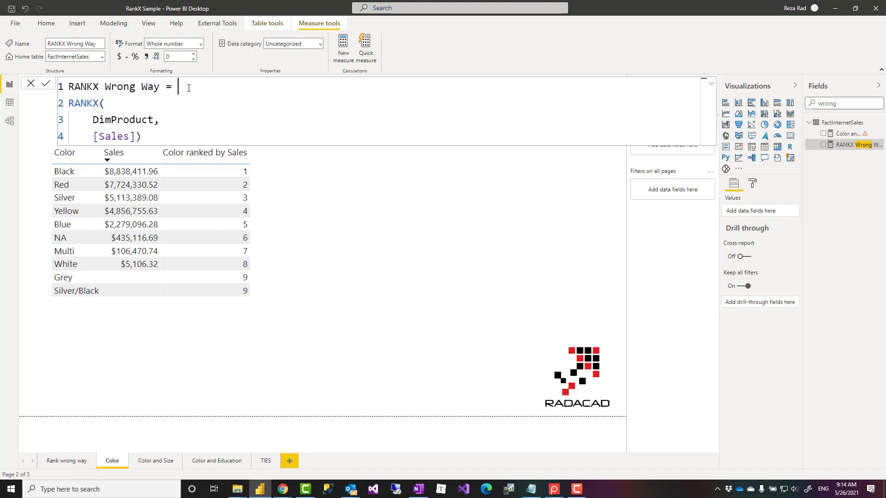
{"action": "mouse_move", "coordinate": [195, 119]}
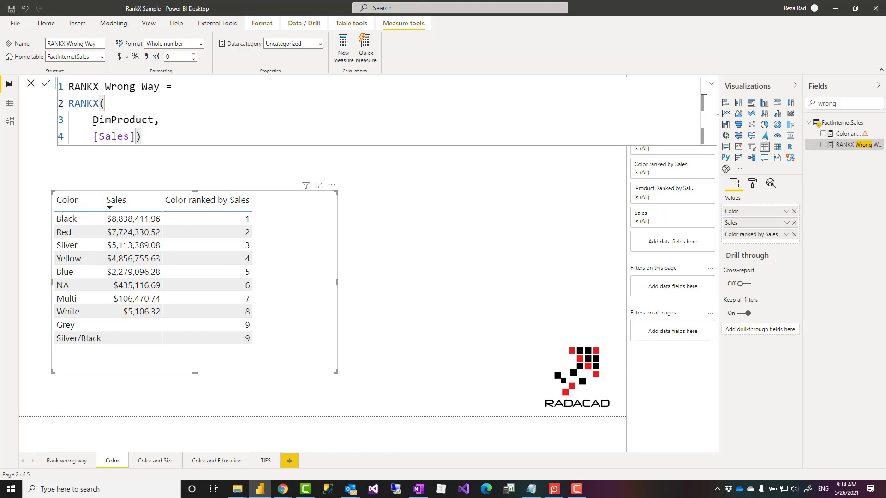
Step: Highlight the DimProduct reference in the RANKX Wrong Way formula
{"action": "double_click", "coordinate": [122, 120]}
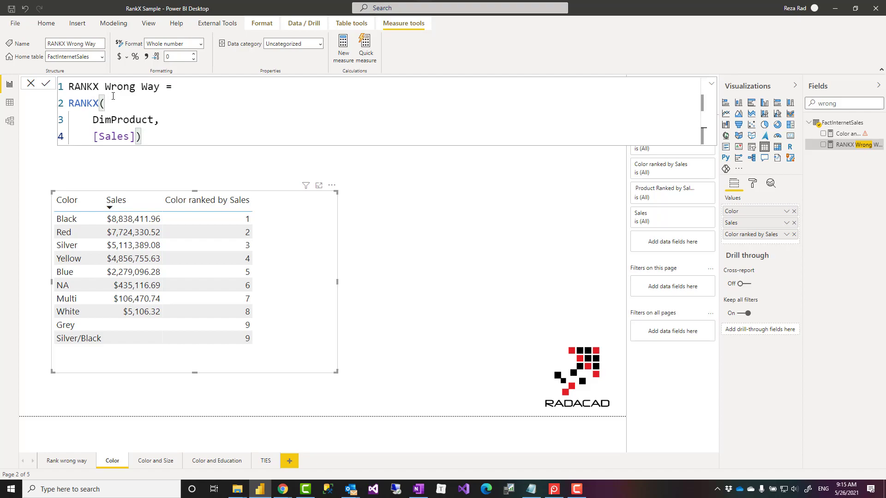
{"action": "mouse_move", "coordinate": [163, 116]}
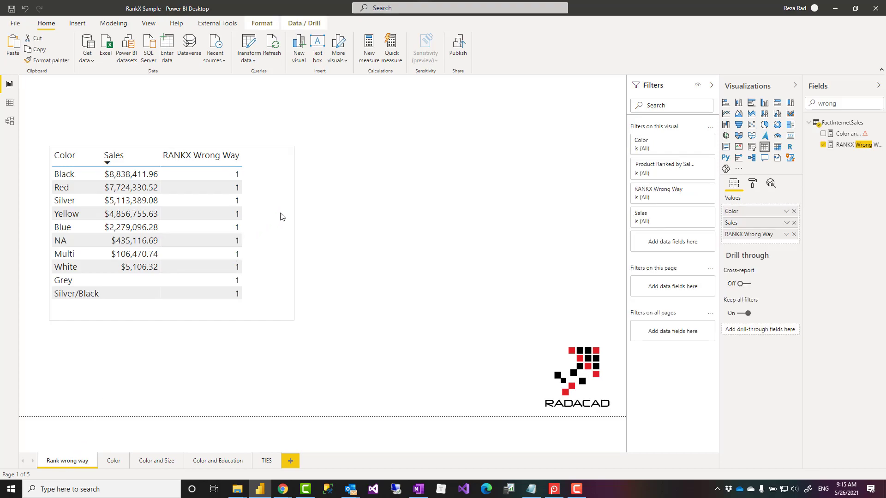
Step: Review the RANKX Wrong Way formula, highlighting its DimProduct table argument
{"action": "left_click", "coordinate": [209, 200]}
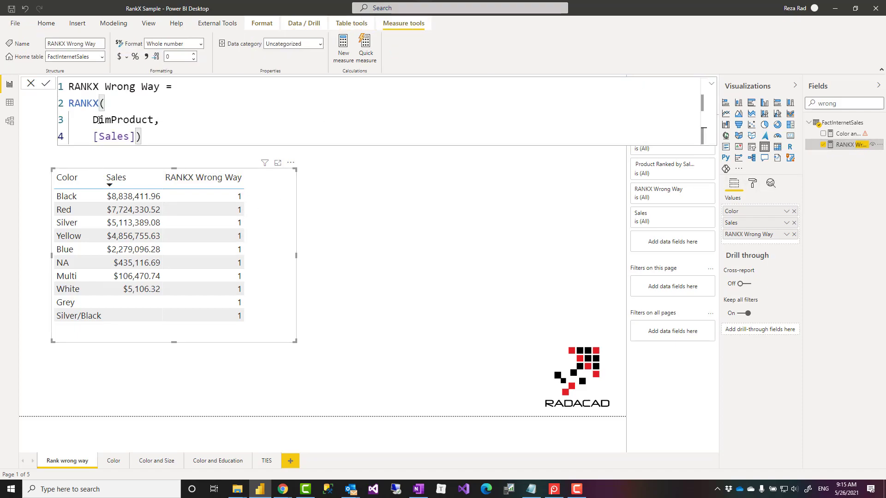
{"action": "double_click", "coordinate": [123, 119]}
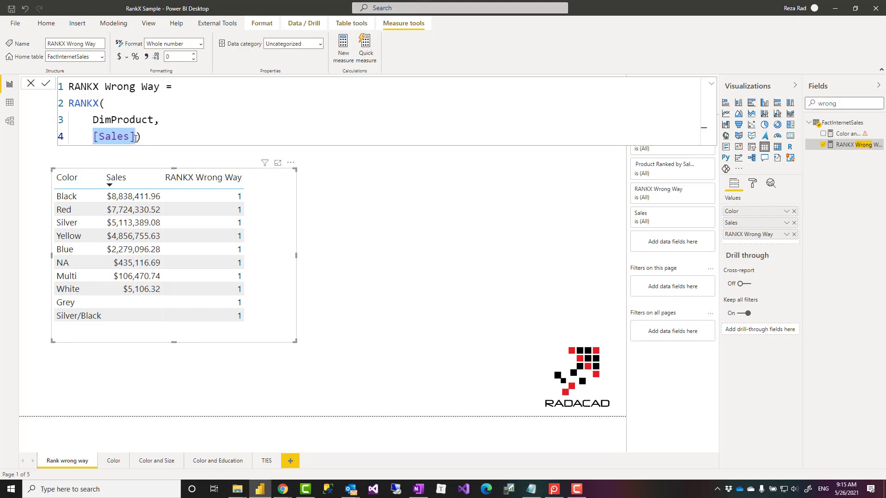
{"action": "left_click", "coordinate": [134, 196]}
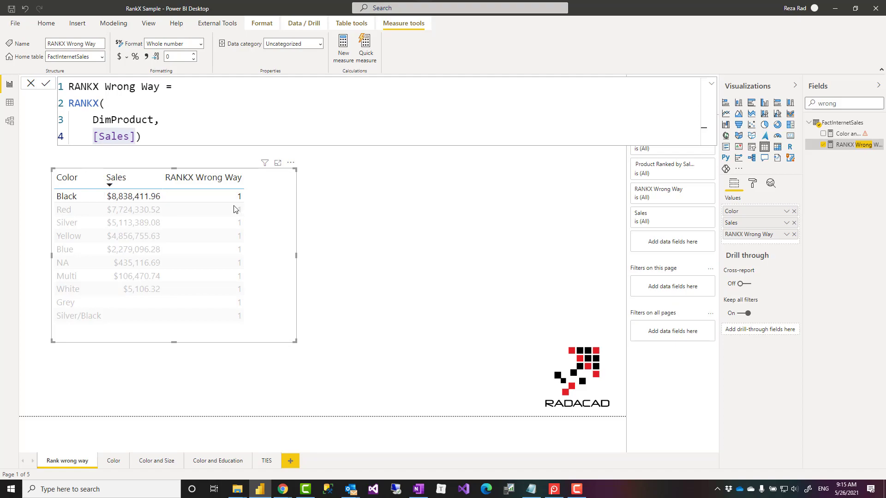
{"action": "mouse_move", "coordinate": [213, 222]}
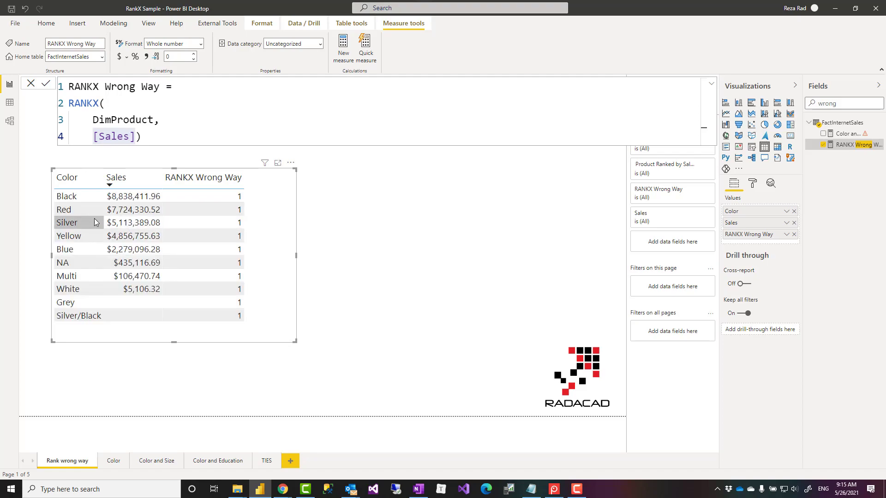
{"action": "double_click", "coordinate": [100, 119]}
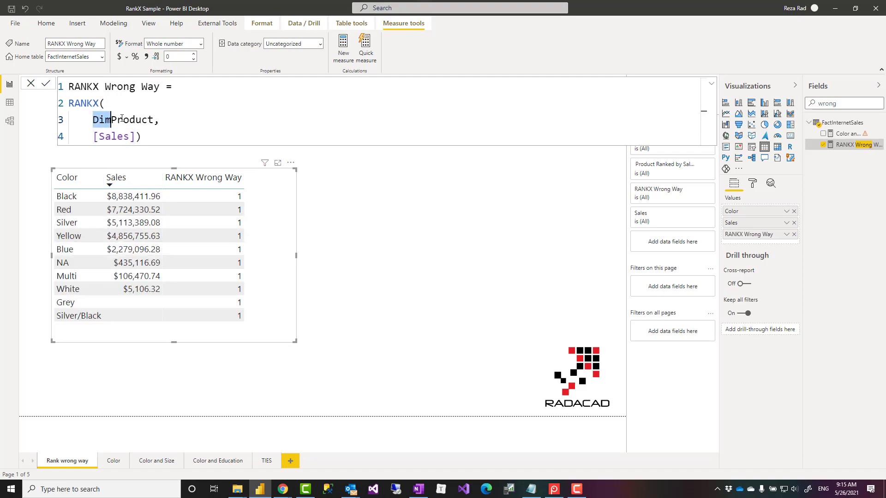
{"action": "double_click", "coordinate": [130, 119]}
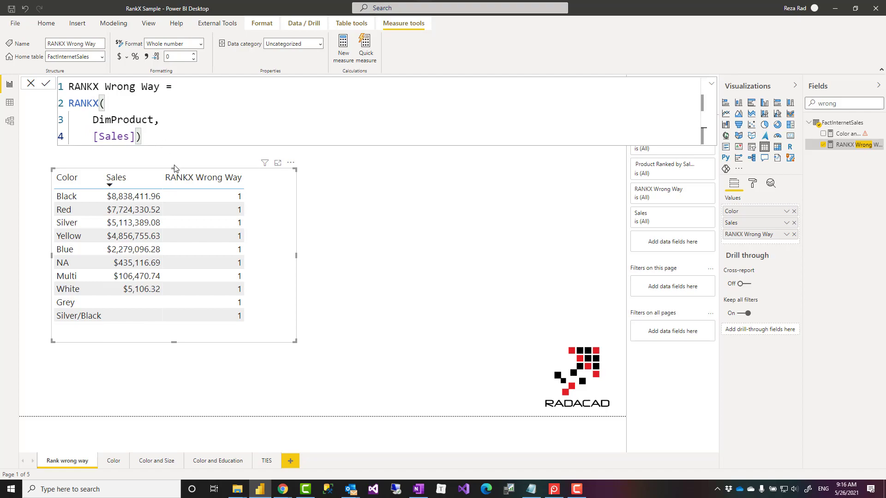
{"action": "mouse_move", "coordinate": [151, 434]}
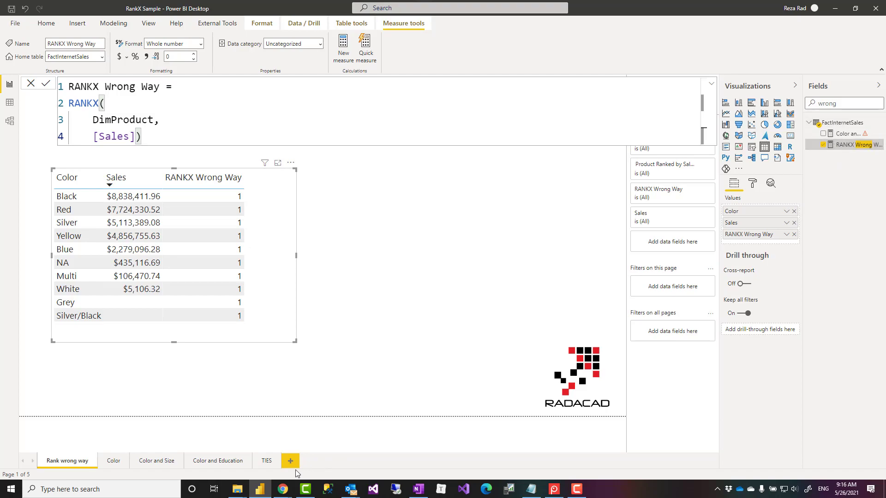
Step: Switch to the Color report page where colours rank 1 to 9 by Sales
{"action": "left_click", "coordinate": [112, 460]}
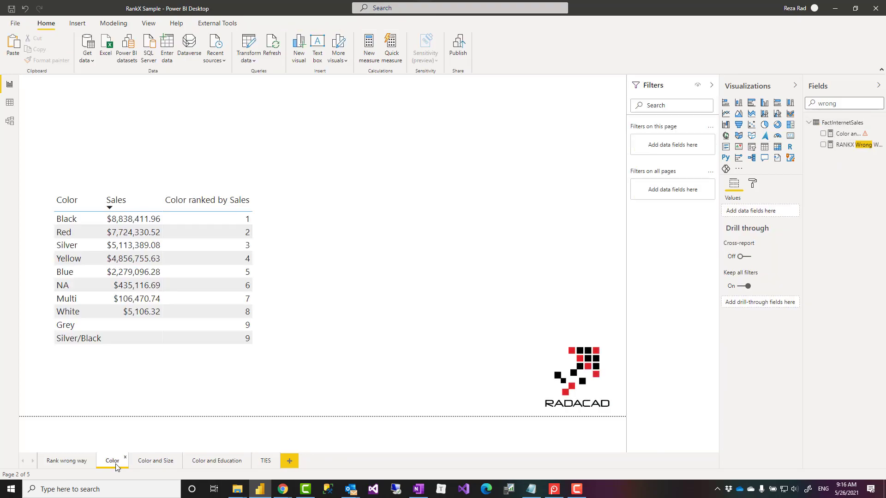
Step: Filter the Fields list with the search term 'color'
{"action": "left_click", "coordinate": [842, 103]}
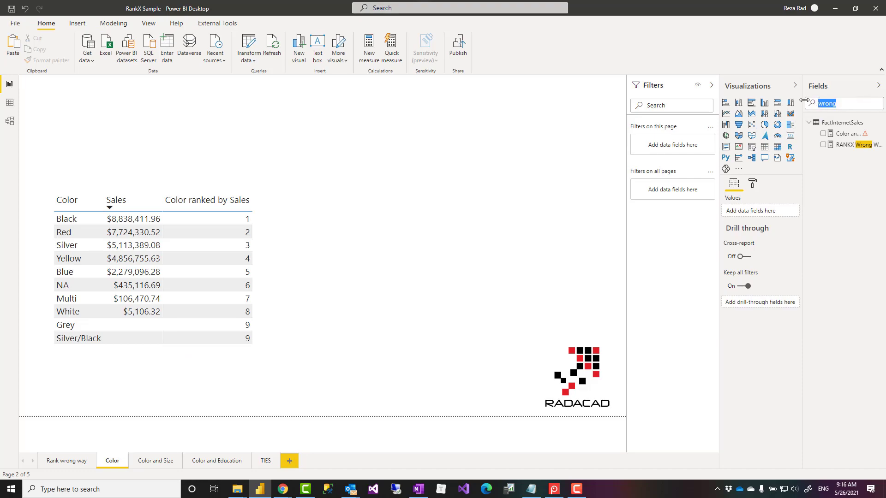
{"action": "type", "text": "color"}
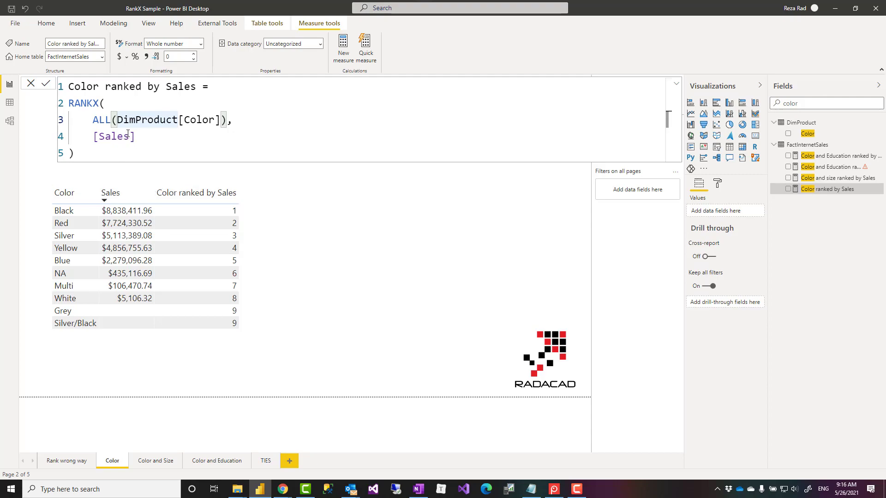
Step: Highlight ALL(DimProduct[Color]) in the formula and point out Black's sales value
{"action": "double_click", "coordinate": [165, 119]}
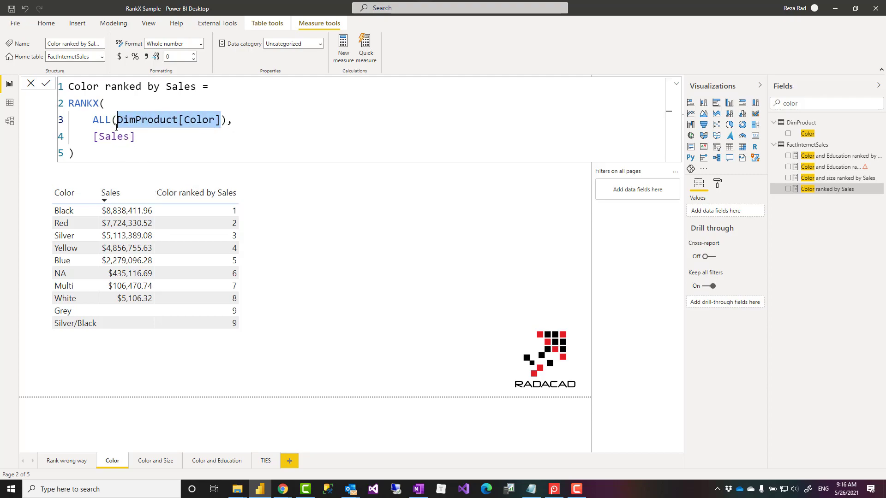
{"action": "left_click", "coordinate": [165, 147]}
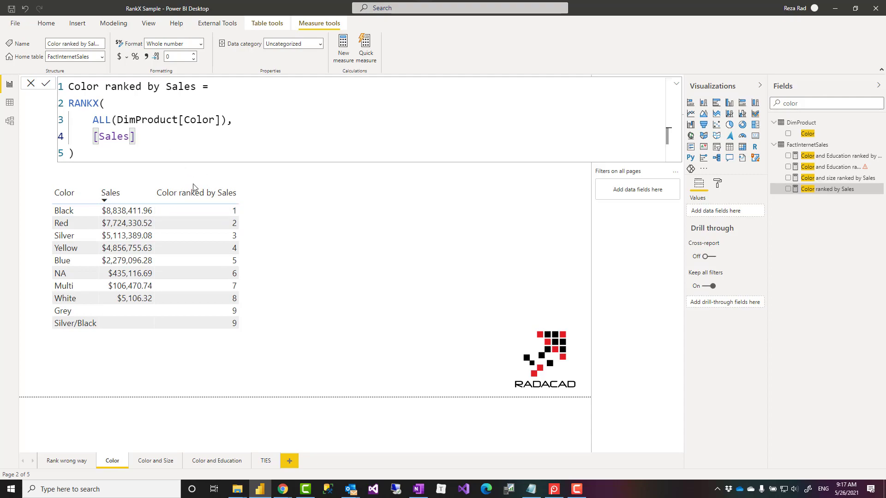
{"action": "left_click", "coordinate": [126, 210]}
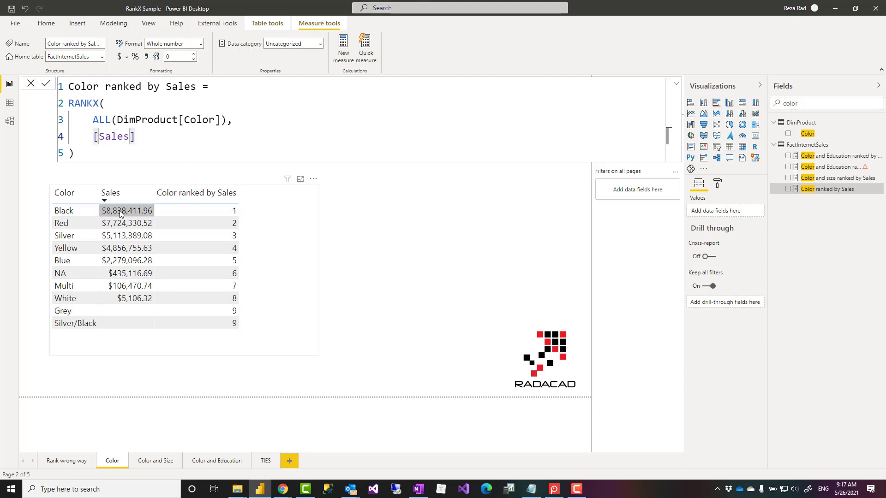
{"action": "mouse_move", "coordinate": [127, 310]}
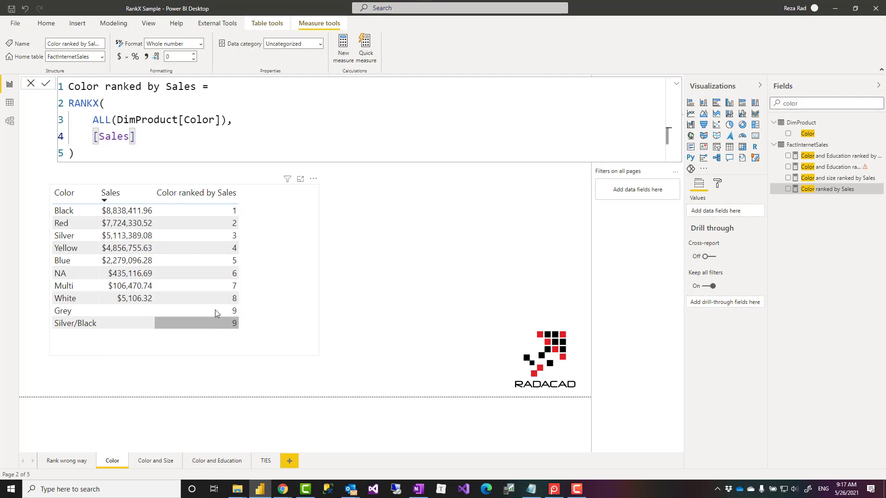
{"action": "mouse_move", "coordinate": [215, 321]}
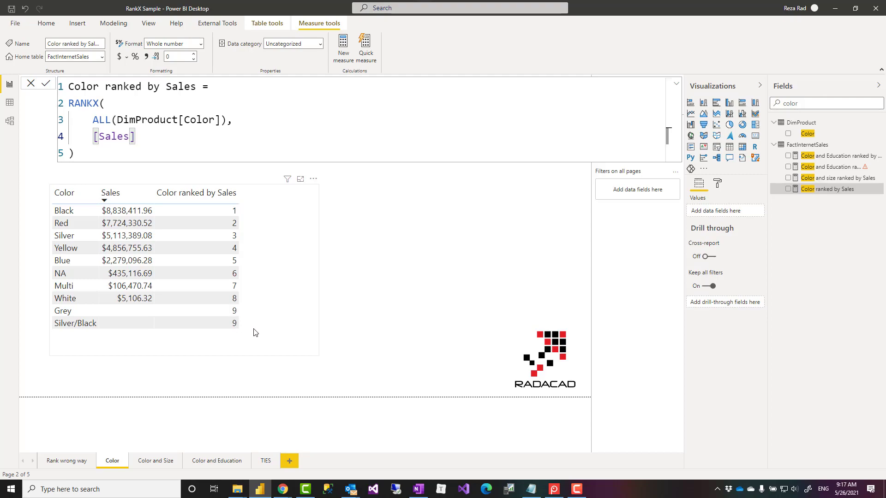
{"action": "mouse_move", "coordinate": [262, 327]}
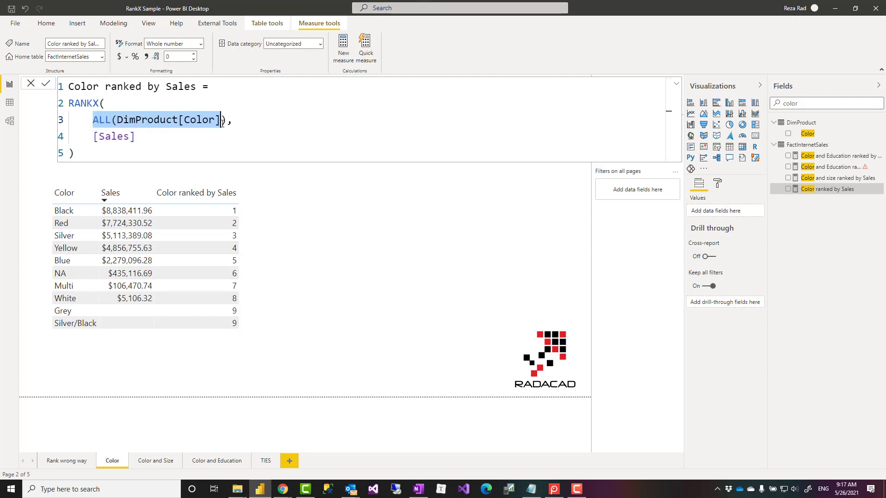
{"action": "left_click", "coordinate": [208, 141]}
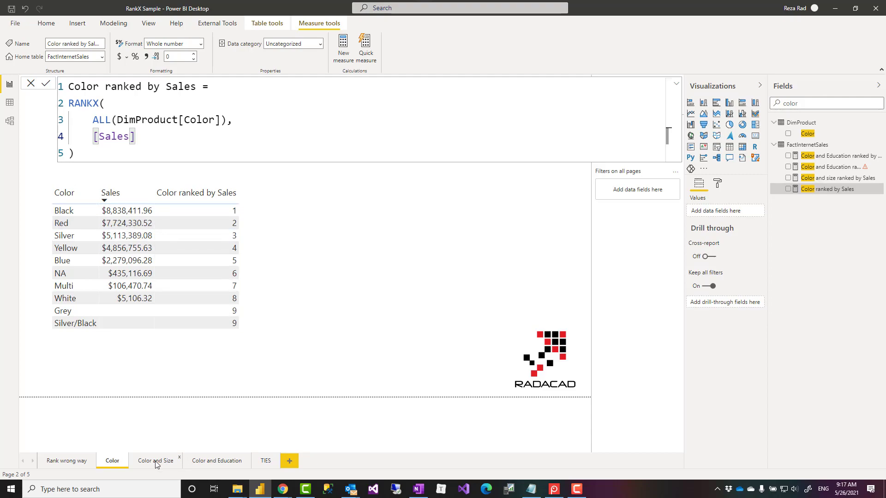
Step: Show the Color and Size page and highlight the ALL over Color and Size
{"action": "left_click", "coordinate": [155, 460]}
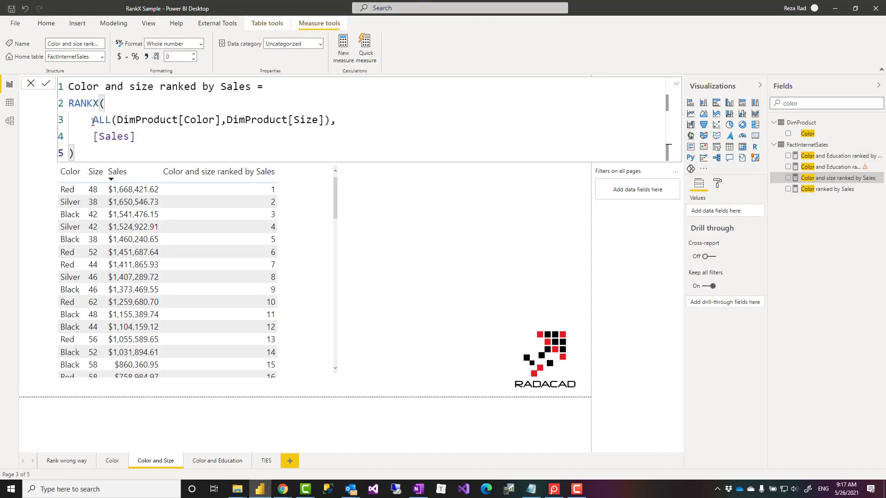
{"action": "double_click", "coordinate": [100, 120]}
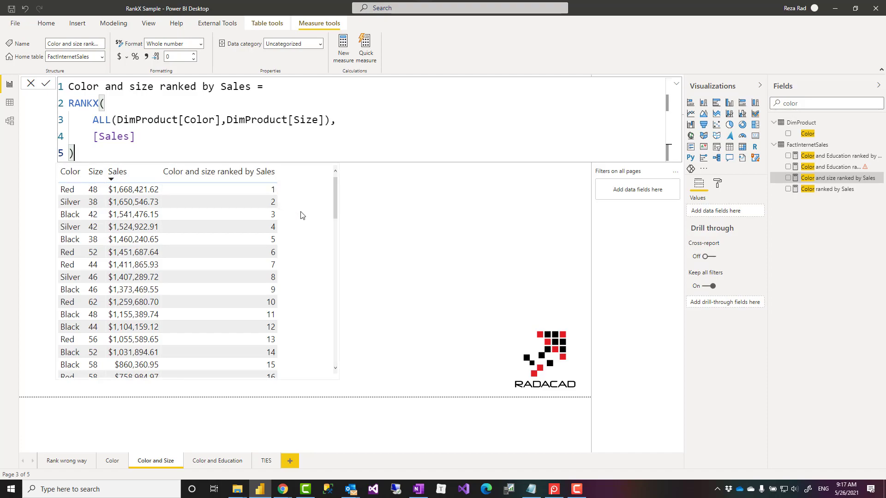
{"action": "mouse_move", "coordinate": [304, 219]}
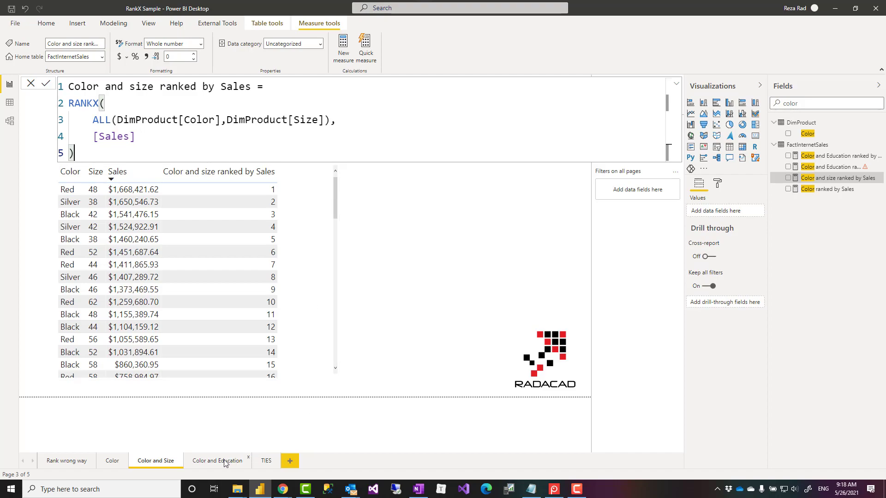
{"action": "mouse_move", "coordinate": [230, 467]}
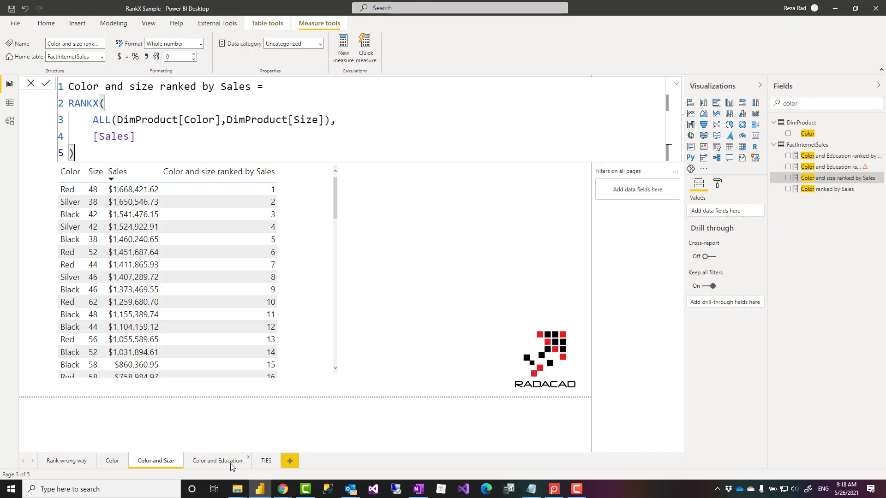
Step: Switch to the Color and Education report page
{"action": "left_click", "coordinate": [217, 461]}
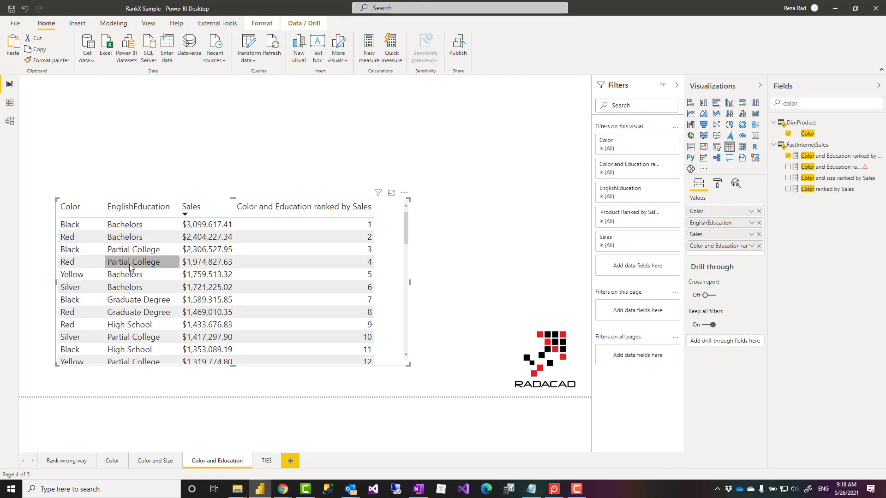
{"action": "mouse_move", "coordinate": [125, 224]}
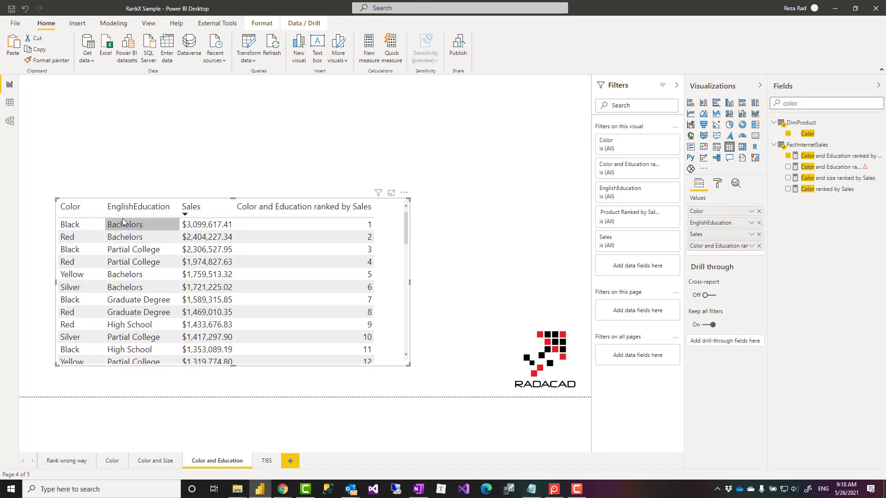
Step: Show the model diagram and inspect the DimCustomer and DimProduct tables
{"action": "left_click", "coordinate": [10, 121]}
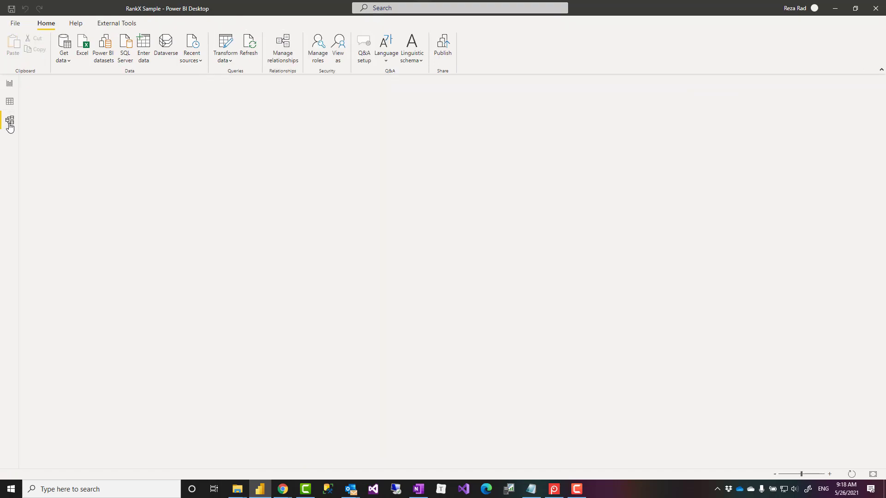
{"action": "left_click", "coordinate": [9, 120]}
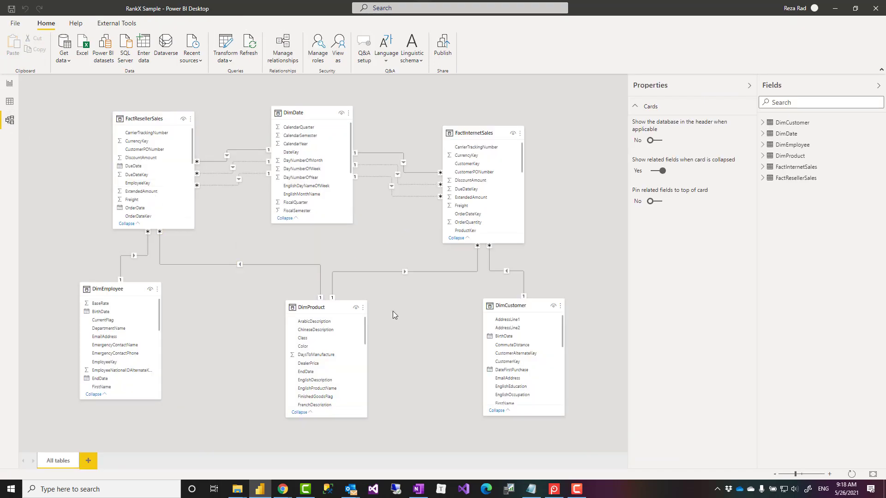
{"action": "left_click", "coordinate": [509, 305]}
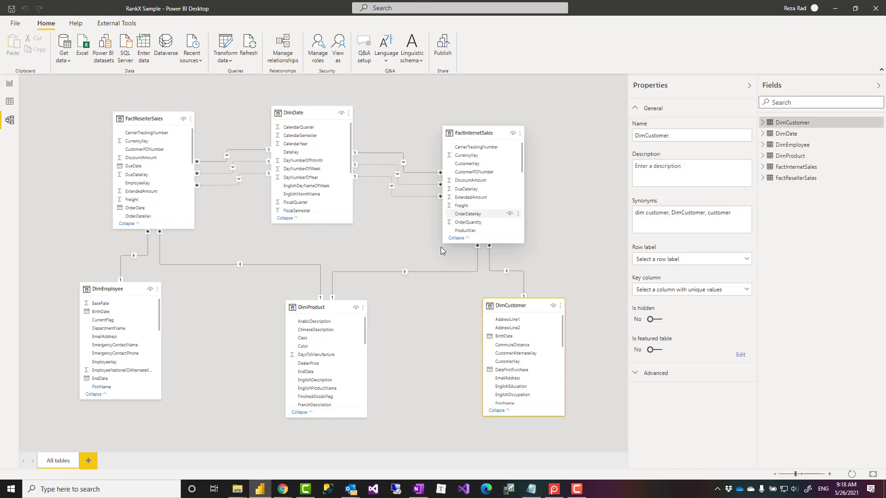
{"action": "left_click", "coordinate": [311, 306]}
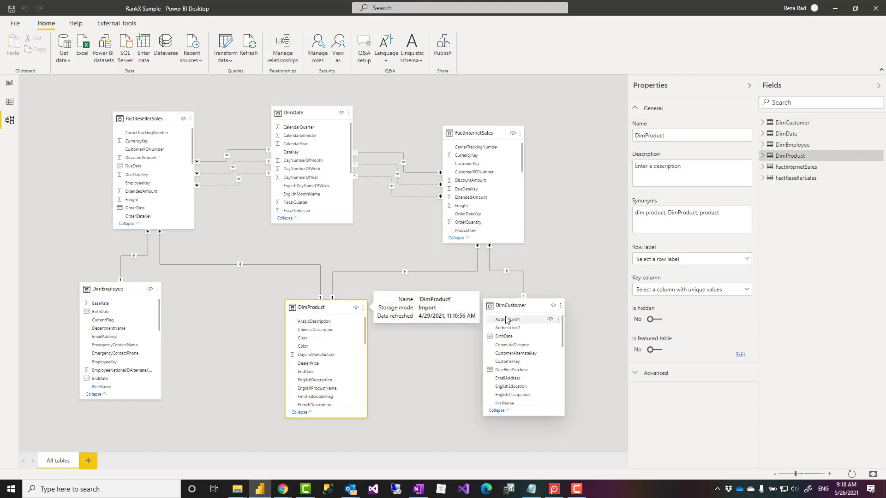
{"action": "mouse_move", "coordinate": [5, 101]}
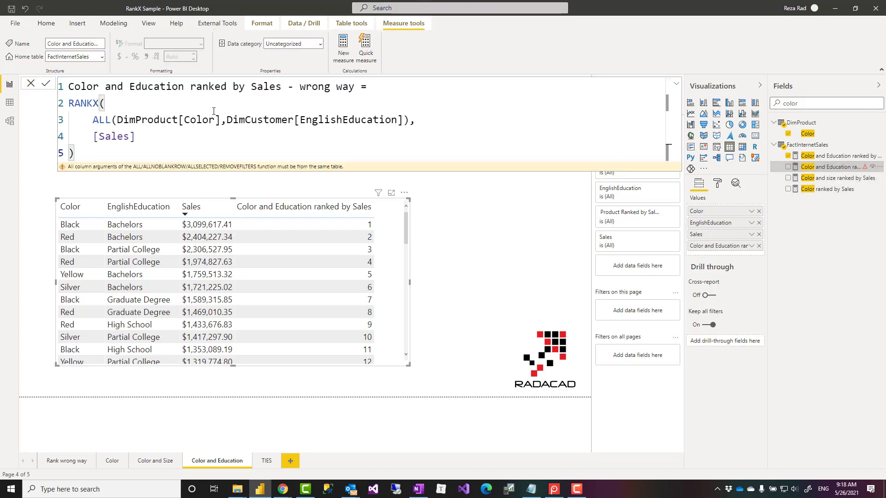
{"action": "mouse_move", "coordinate": [120, 160]}
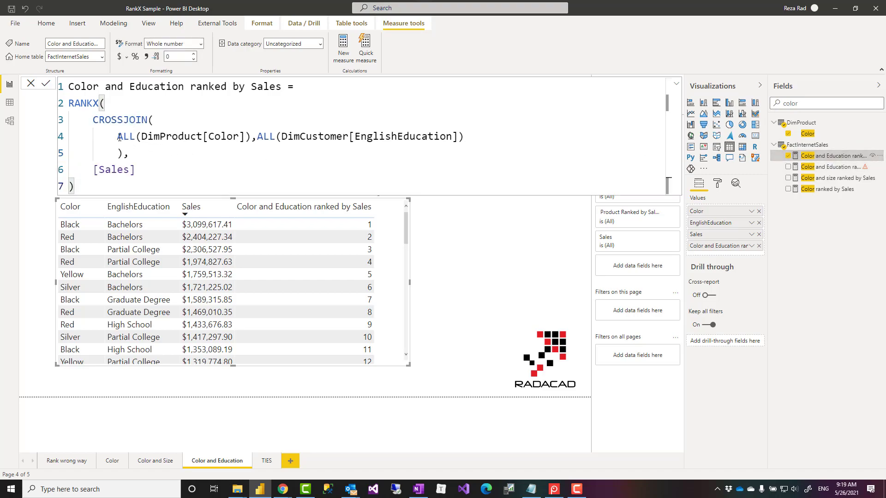
Step: Highlight the ALL(Color) and ALL(EnglishEducation) arguments of CROSSJOIN, then check the ranked table
{"action": "left_click_drag", "start_coordinate": [117, 137], "coordinate": [463, 137]}
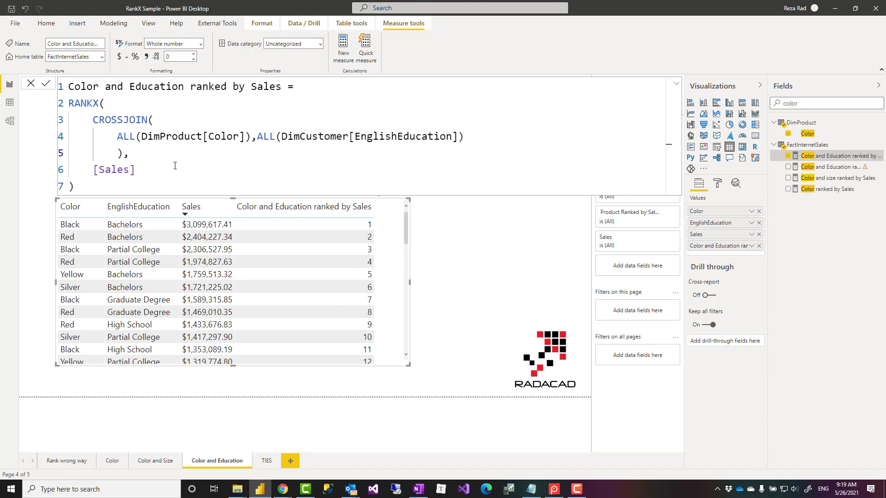
{"action": "mouse_move", "coordinate": [163, 154]}
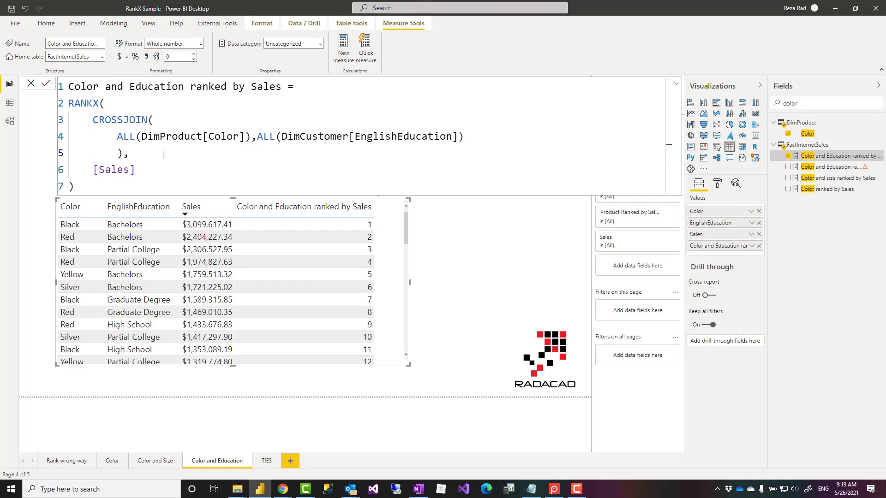
{"action": "mouse_move", "coordinate": [140, 139]}
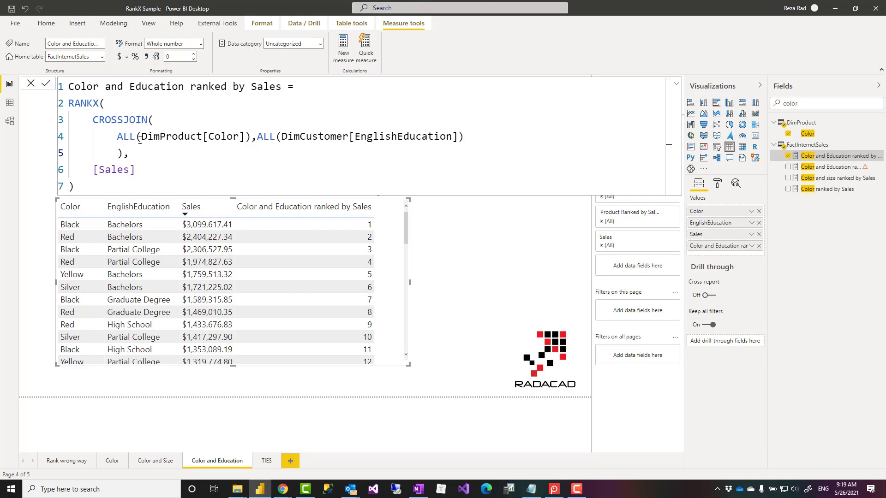
{"action": "left_click_drag", "start_coordinate": [89, 120], "coordinate": [126, 153]}
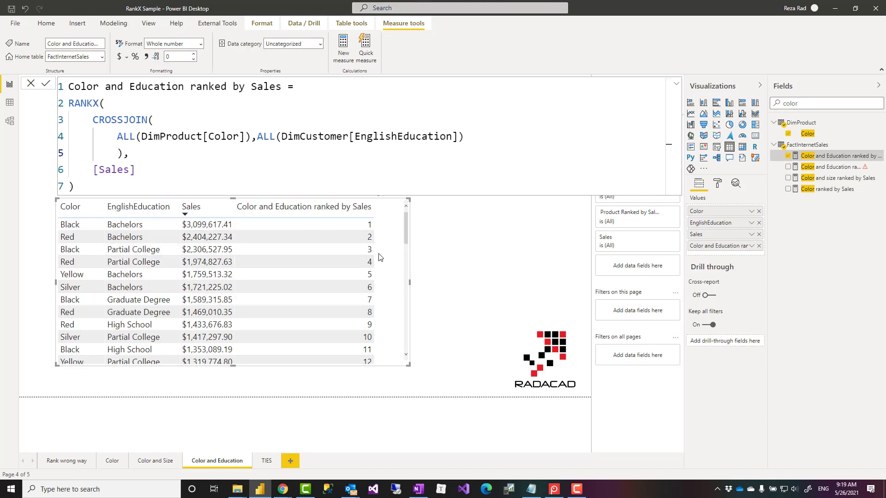
{"action": "mouse_move", "coordinate": [394, 239]}
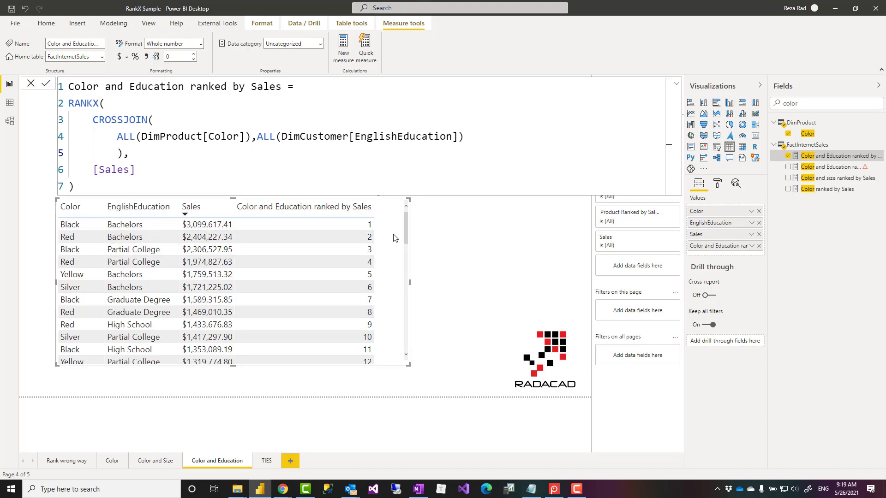
{"action": "left_click_drag", "start_coordinate": [91, 119], "coordinate": [116, 136]}
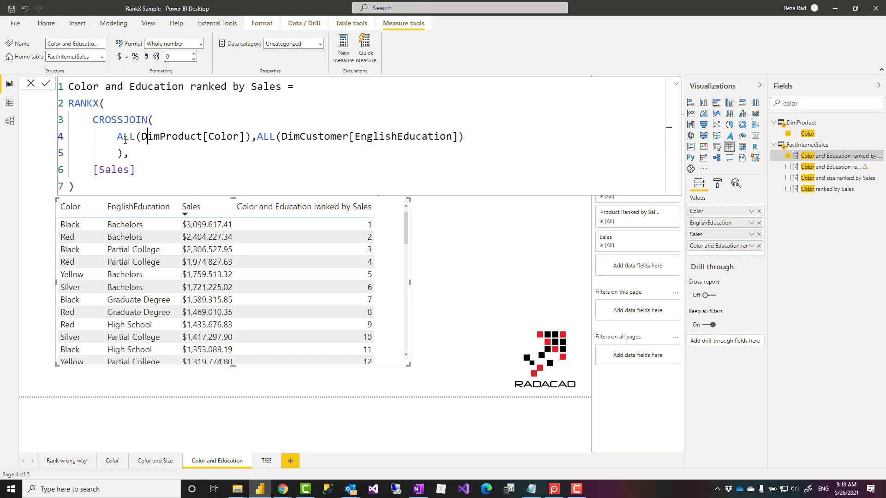
{"action": "left_click_drag", "start_coordinate": [147, 136], "coordinate": [250, 137]}
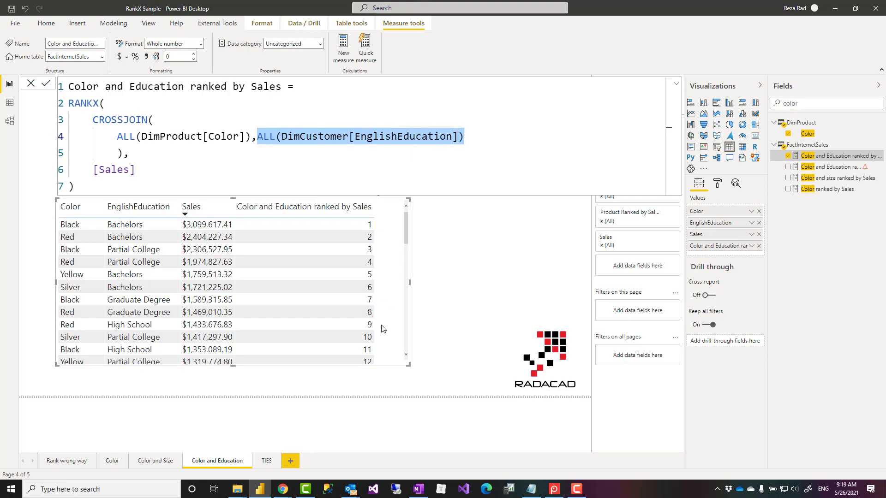
{"action": "left_click", "coordinate": [207, 349]}
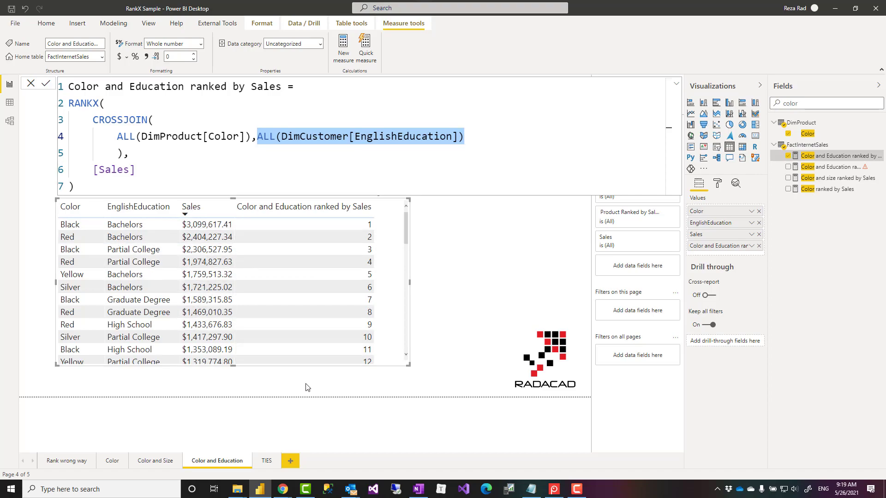
{"action": "mouse_move", "coordinate": [321, 379]}
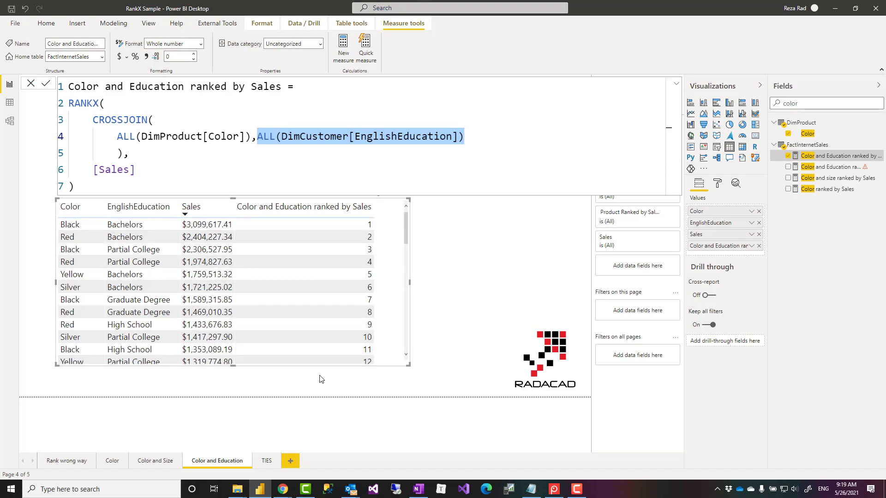
{"action": "mouse_move", "coordinate": [332, 435]}
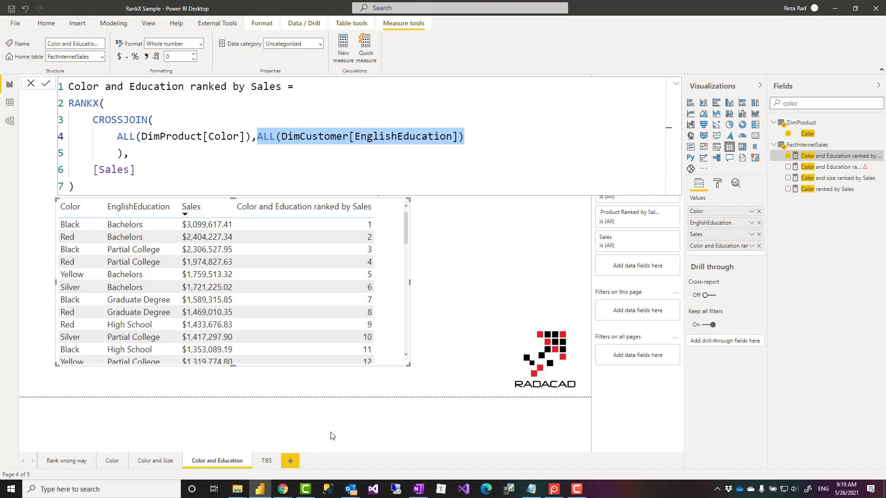
{"action": "mouse_move", "coordinate": [266, 461]}
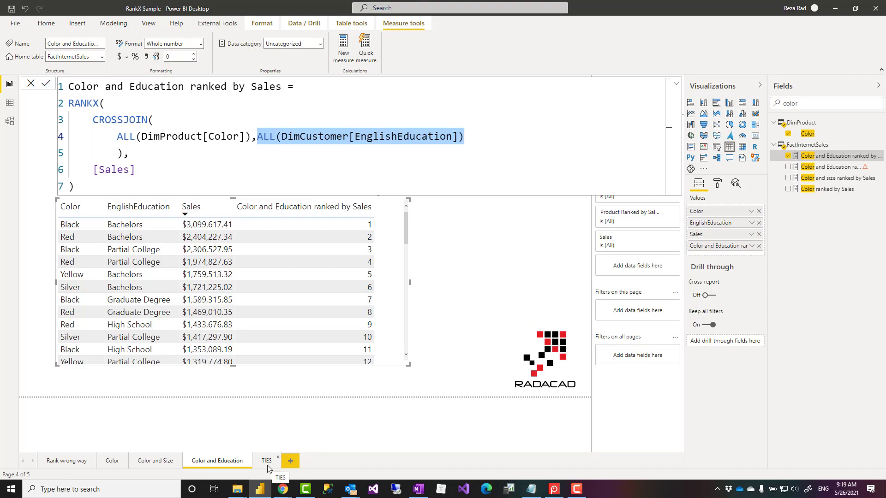
Step: Switch to the TIES page comparing gapped and dense order-quantity ranks
{"action": "left_click", "coordinate": [265, 460]}
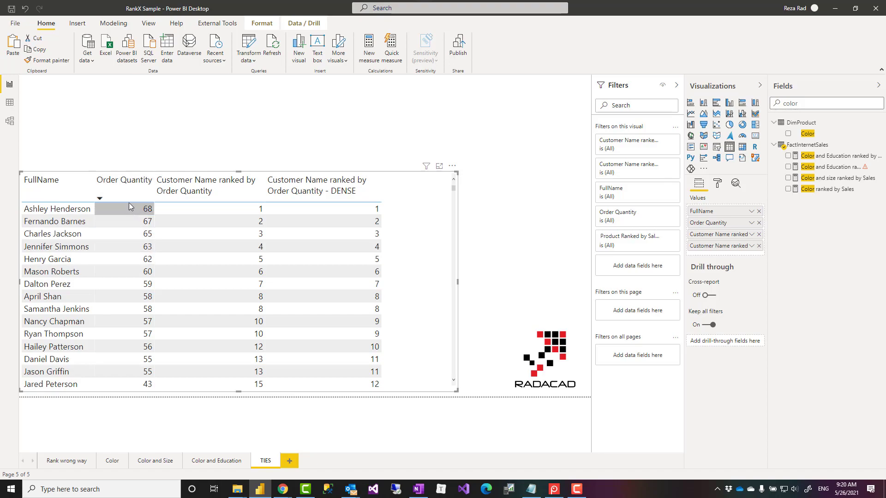
{"action": "mouse_move", "coordinate": [140, 297]}
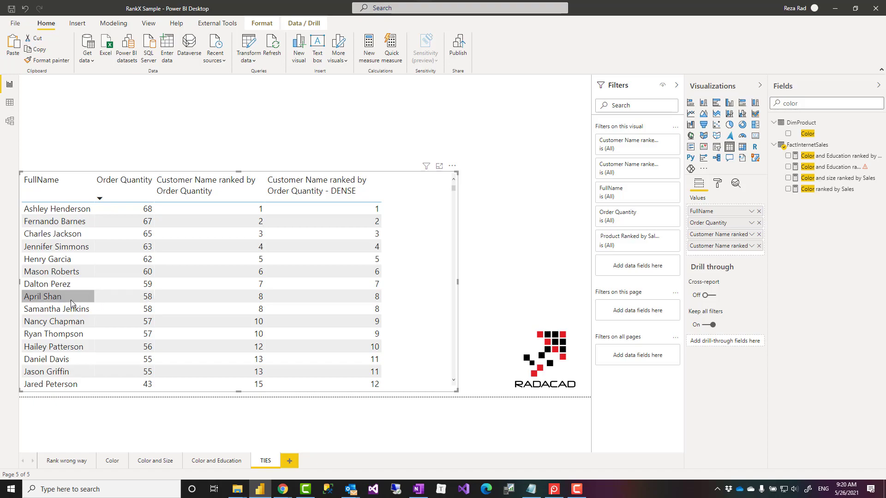
{"action": "mouse_move", "coordinate": [136, 301]}
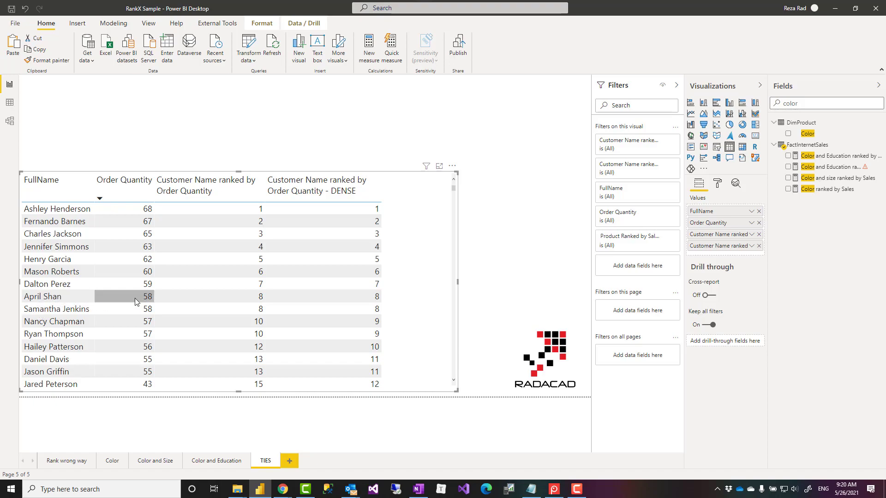
{"action": "mouse_move", "coordinate": [138, 310]}
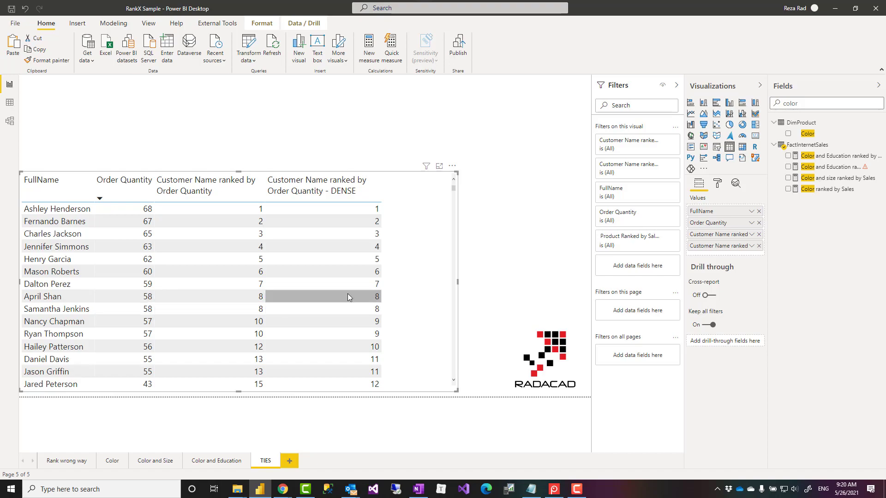
{"action": "mouse_move", "coordinate": [110, 309]}
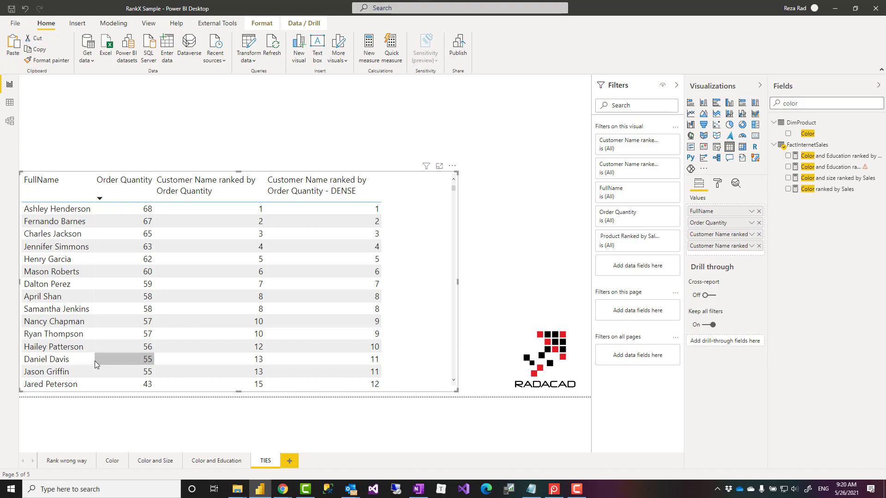
{"action": "mouse_move", "coordinate": [146, 371]}
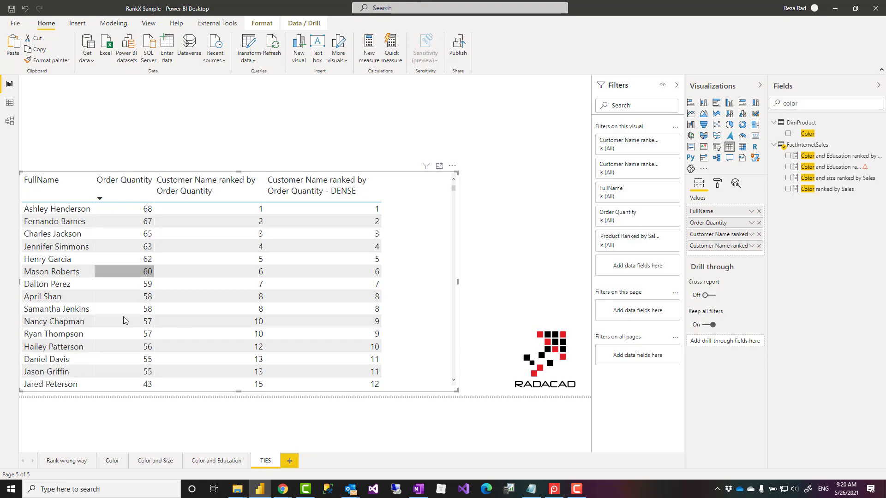
{"action": "mouse_move", "coordinate": [203, 296]}
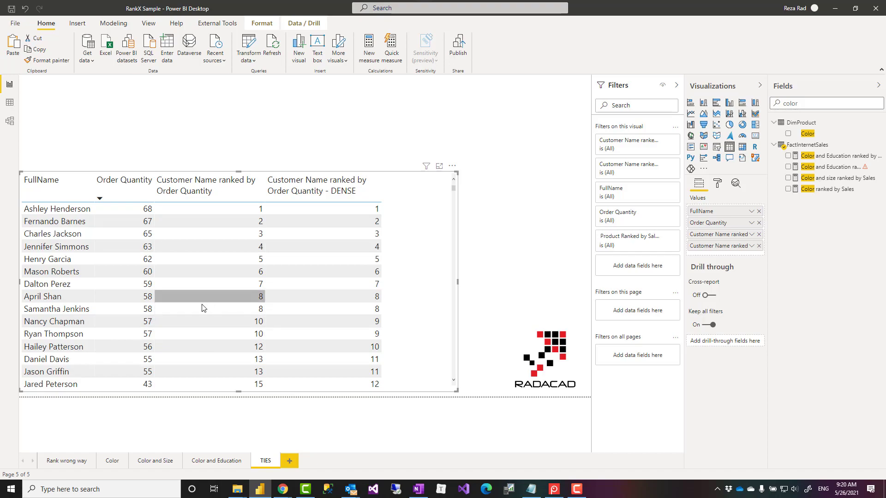
{"action": "mouse_move", "coordinate": [226, 301]}
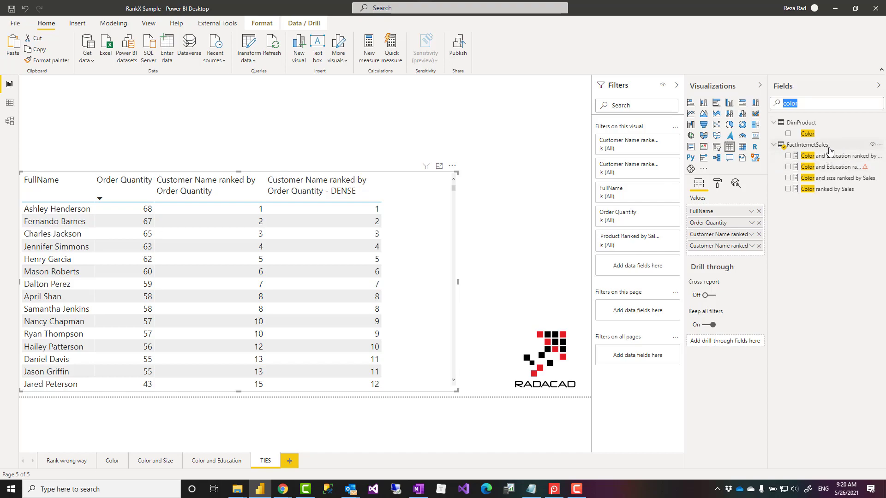
Step: Filter Fields by 'order' and select the Customer Name ranked by Order Quantity measure
{"action": "type", "text": "order q"}
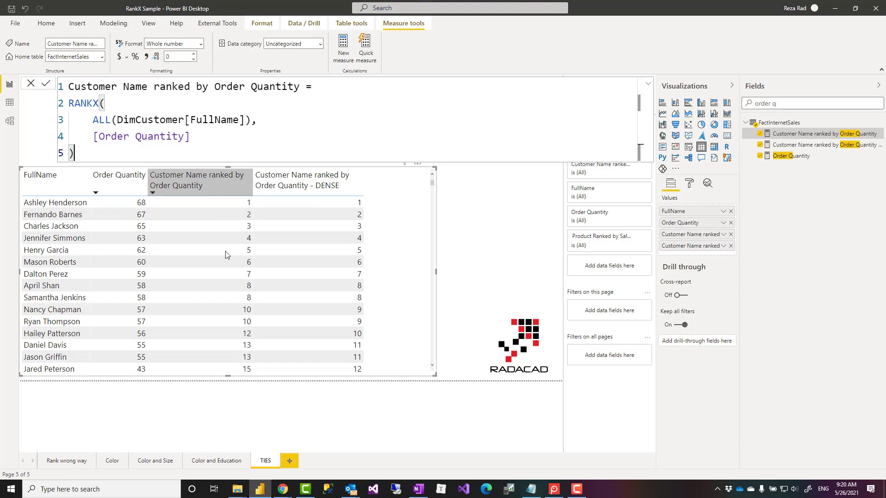
{"action": "left_click", "coordinate": [40, 176]}
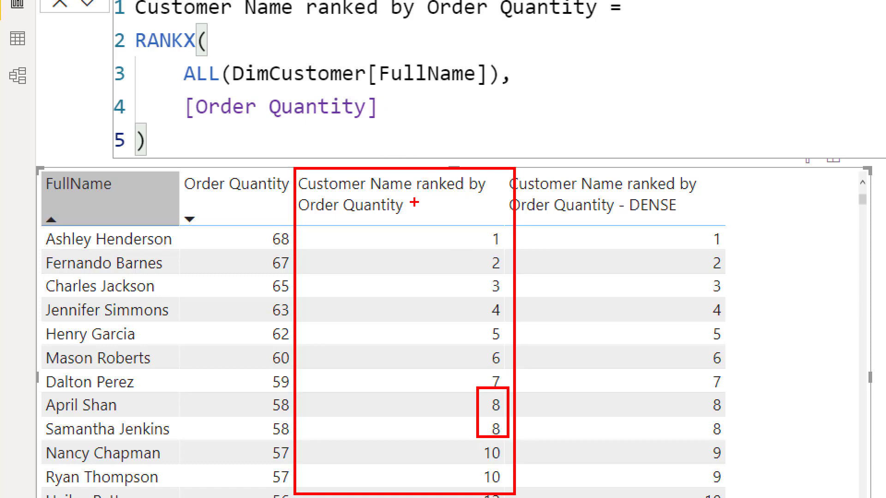
{"action": "mouse_move", "coordinate": [465, 440]}
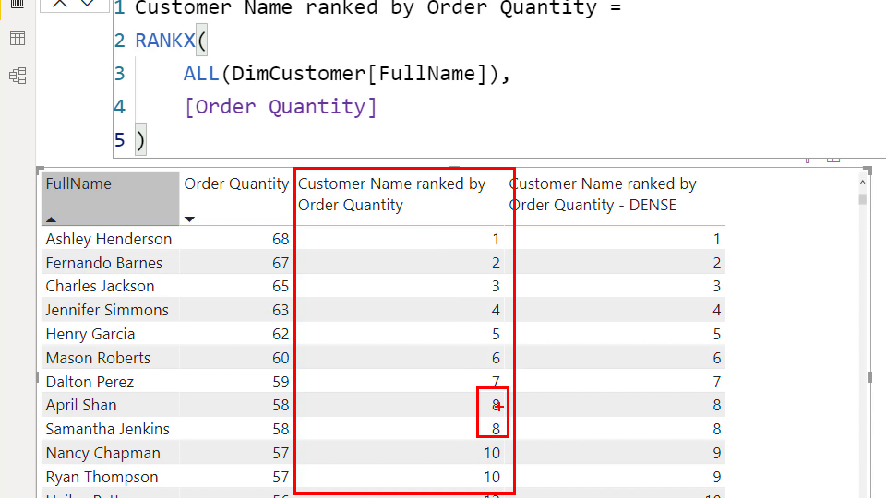
{"action": "mouse_move", "coordinate": [502, 330]}
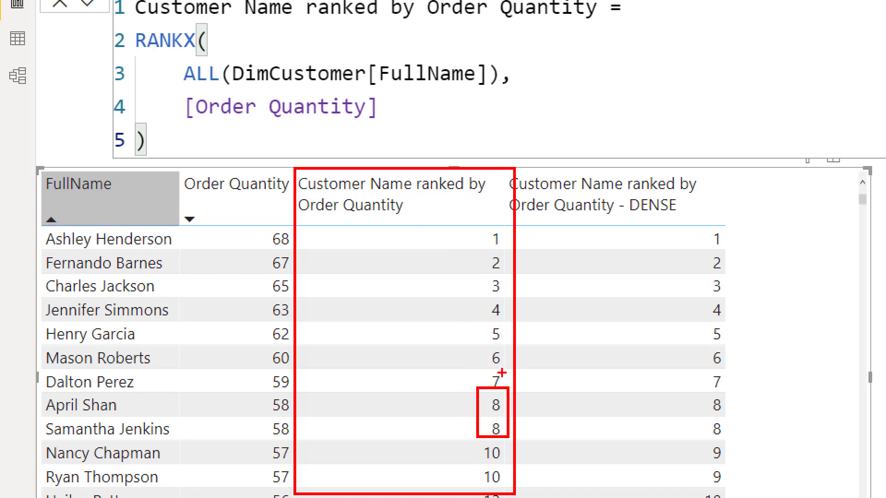
{"action": "mouse_move", "coordinate": [487, 434]}
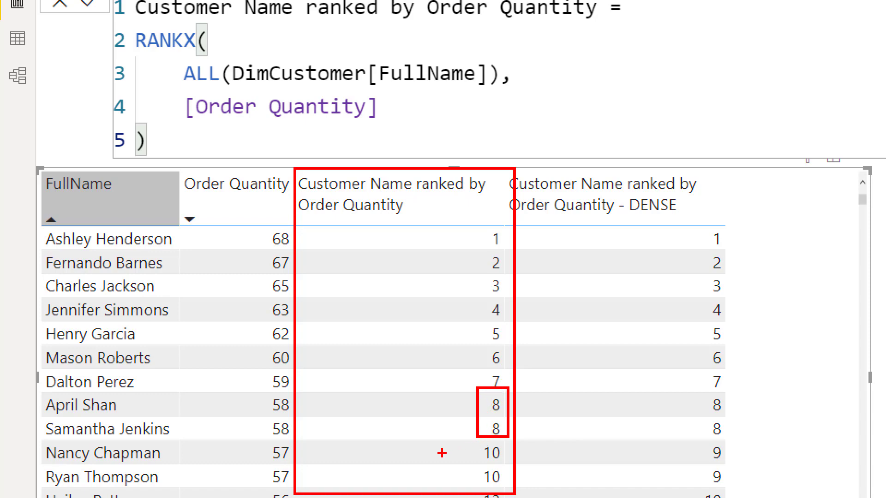
{"action": "mouse_move", "coordinate": [484, 416]}
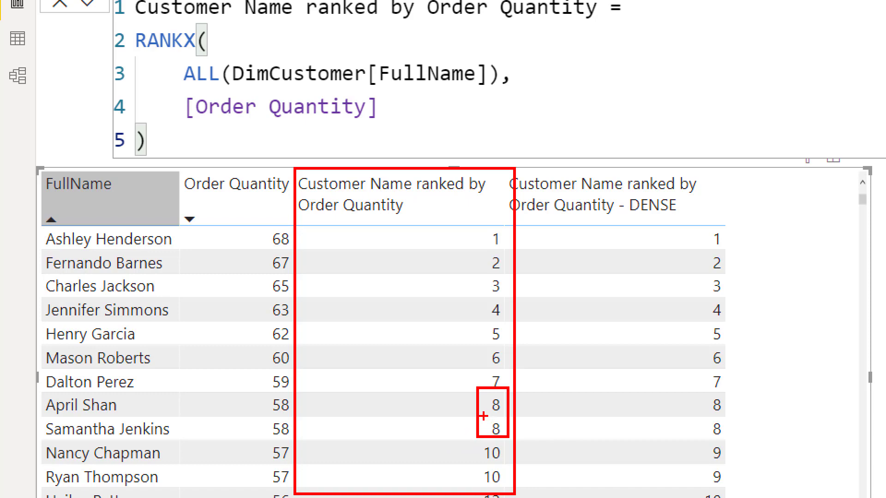
{"action": "mouse_move", "coordinate": [476, 458]}
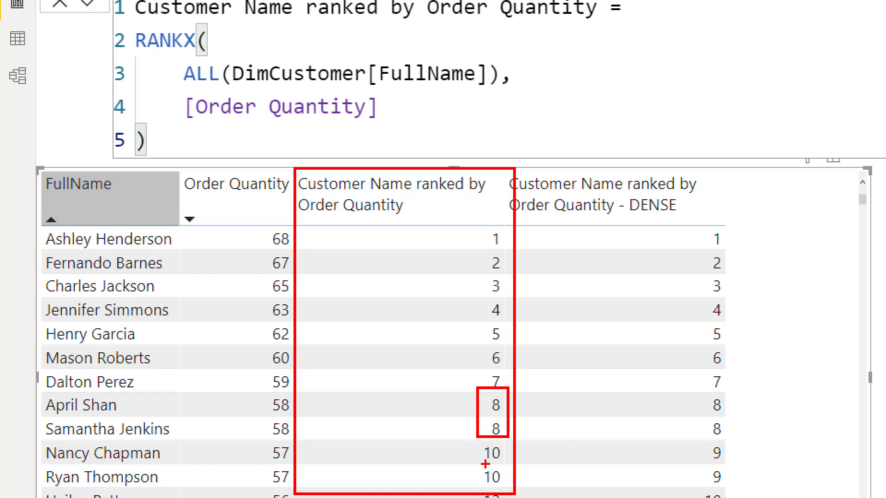
{"action": "mouse_move", "coordinate": [465, 459]}
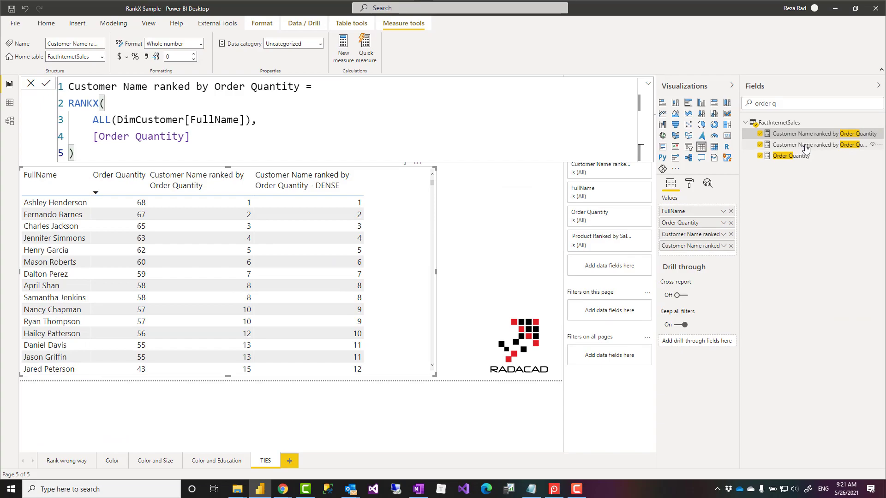
Step: Complete the DENSE measure as RANKX(ALL(DimCustomer[FullName]), [Order Quantity],,,Dense) and highlight the Dense tie option
{"action": "type", "text": ",,,Dense"}
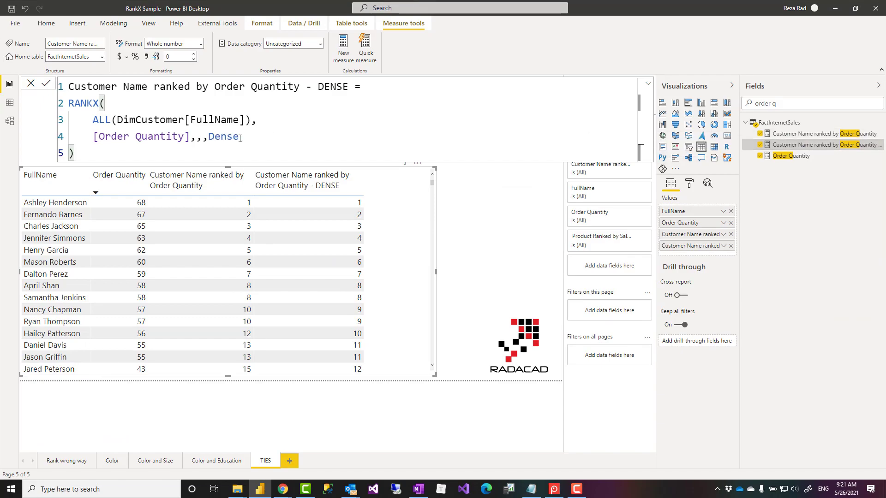
{"action": "double_click", "coordinate": [222, 136]}
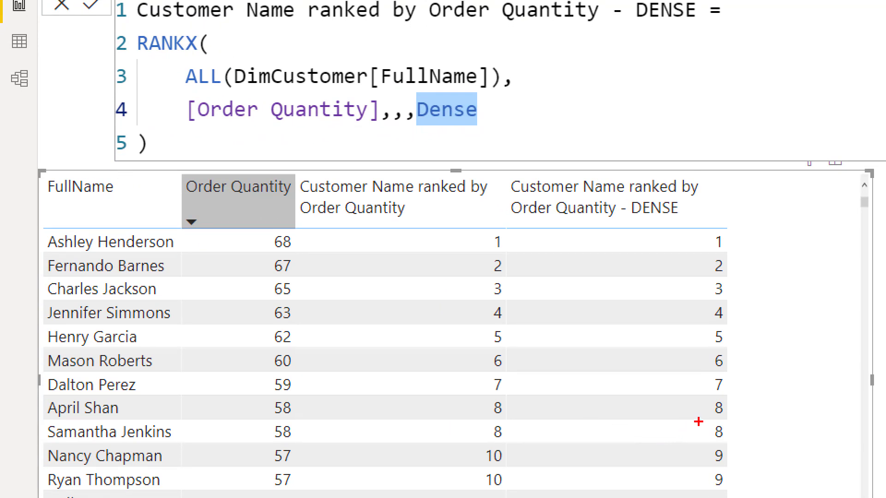
{"action": "mouse_move", "coordinate": [721, 328]}
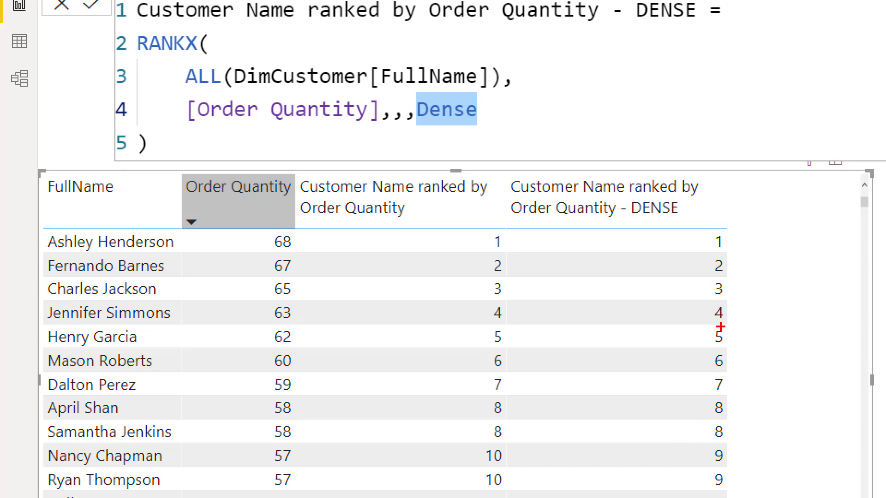
{"action": "mouse_move", "coordinate": [707, 399]}
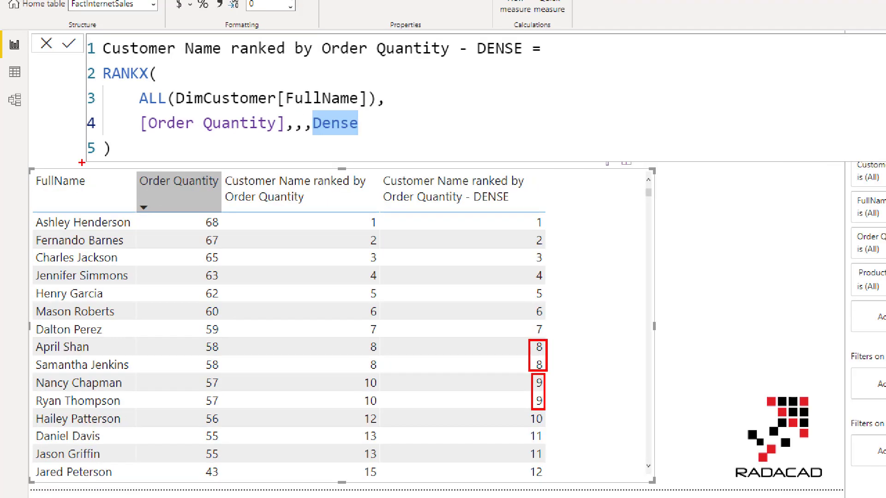
{"action": "mouse_move", "coordinate": [525, 455]}
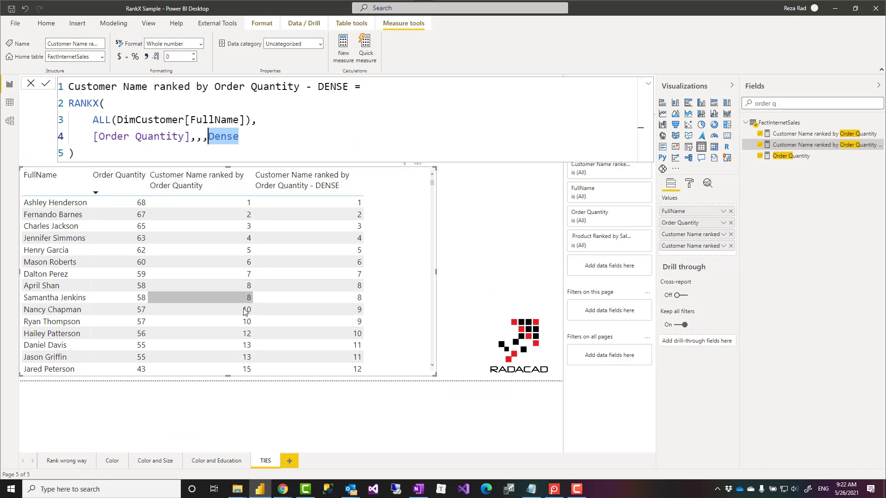
{"action": "mouse_move", "coordinate": [213, 175]}
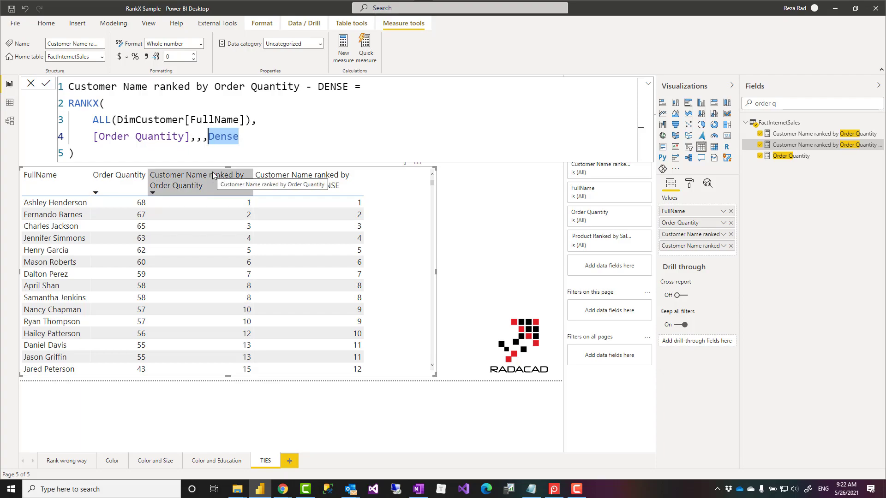